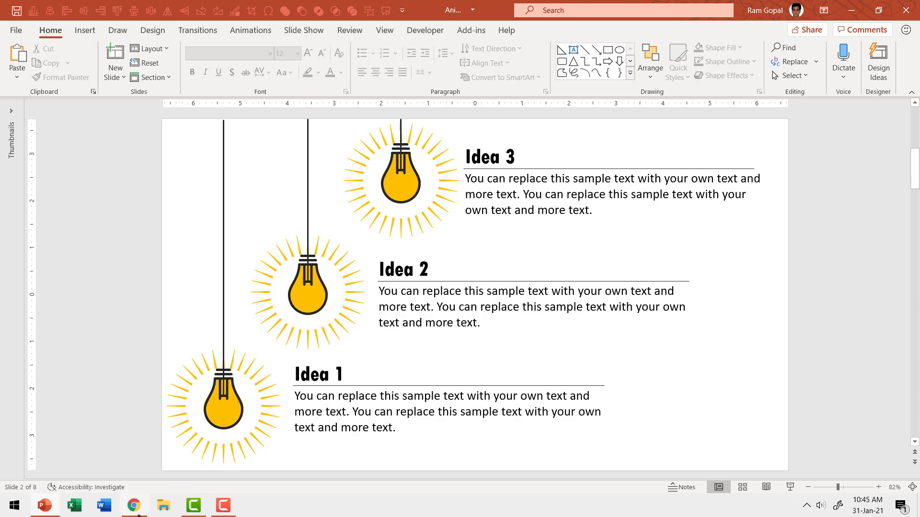
Preview the finished three-bulb slide, then switch to Chrome.
click(134, 505)
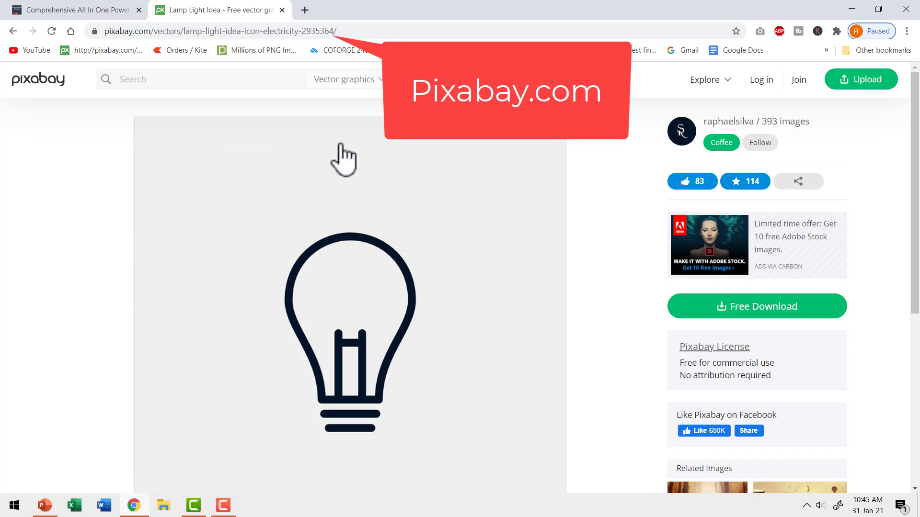
Download the Pixabay lamp vector as an SVG graphic.
scroll(down, 3)
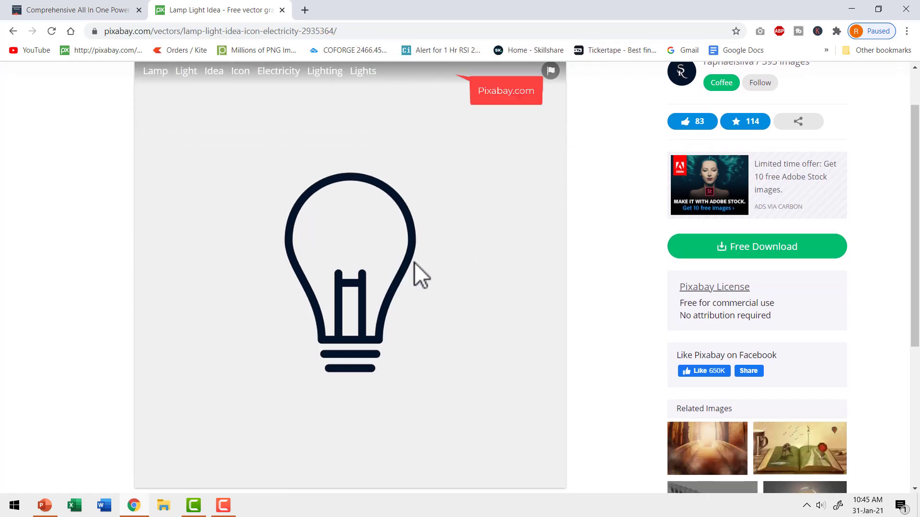
mouse_move(455, 265)
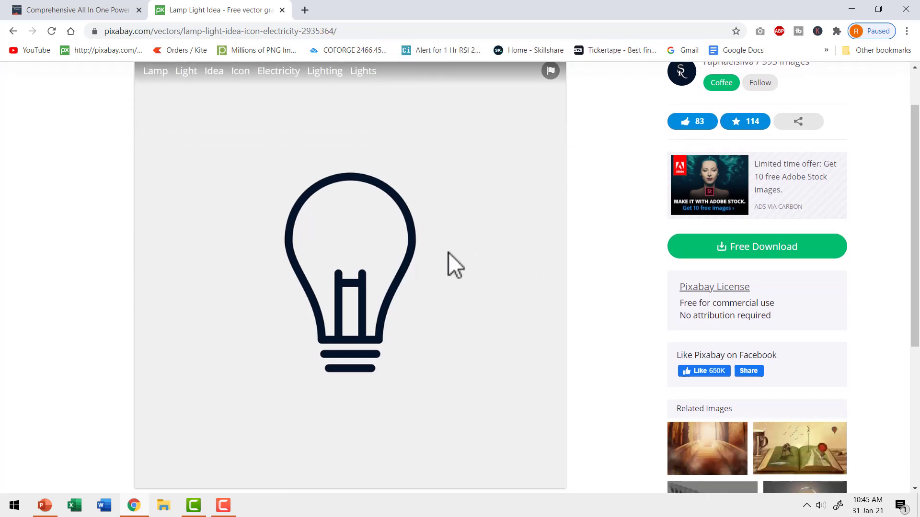
mouse_move(457, 272)
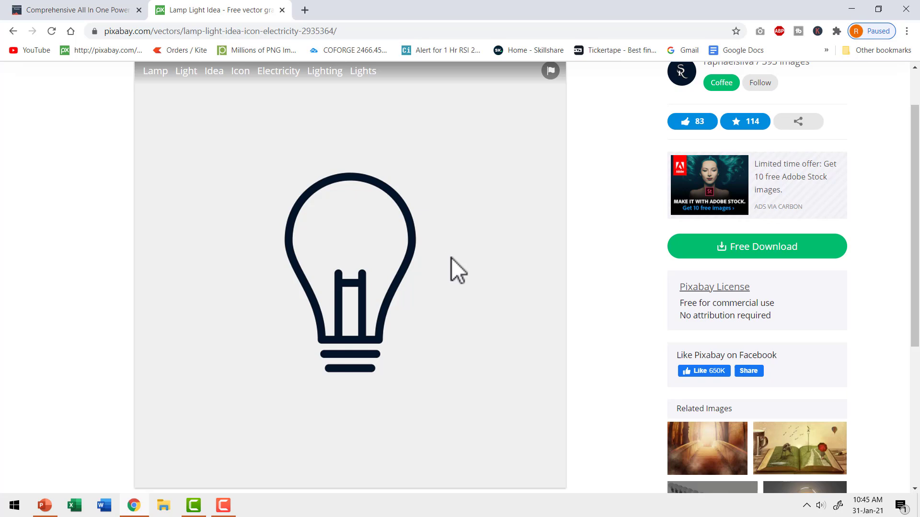
click(756, 246)
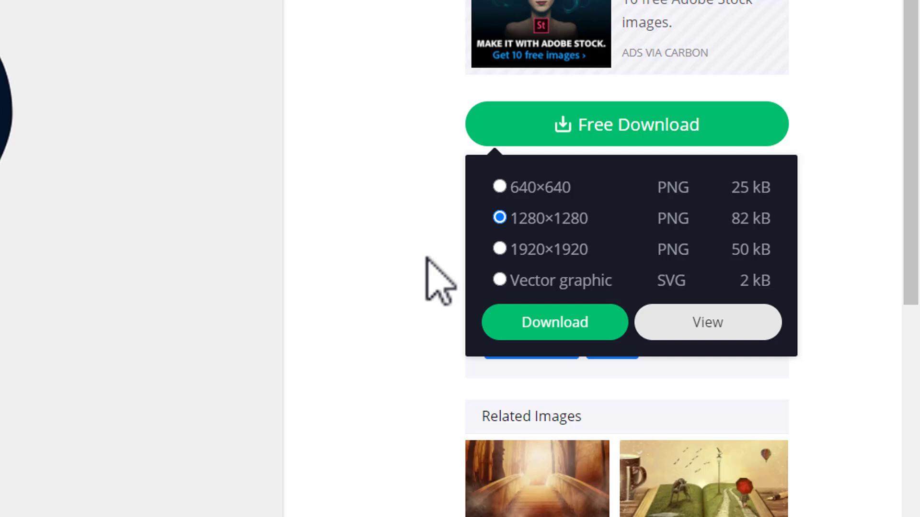
click(499, 280)
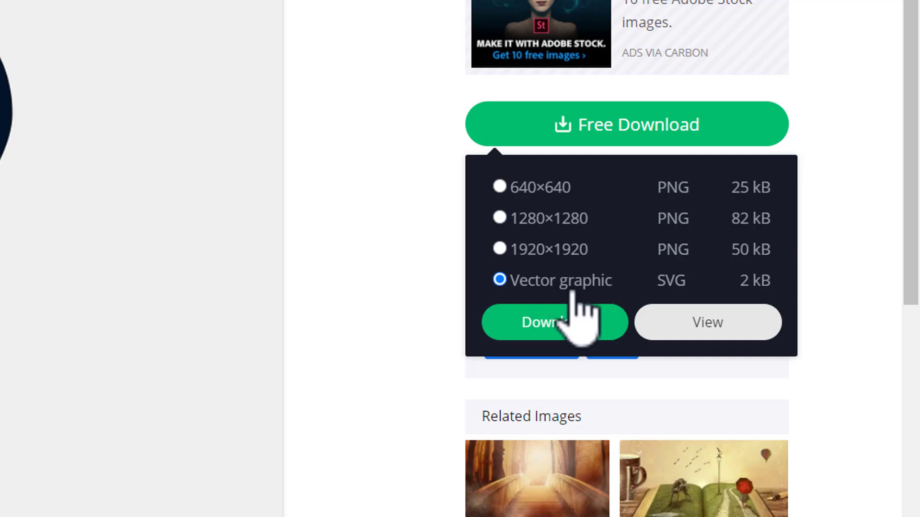
click(553, 322)
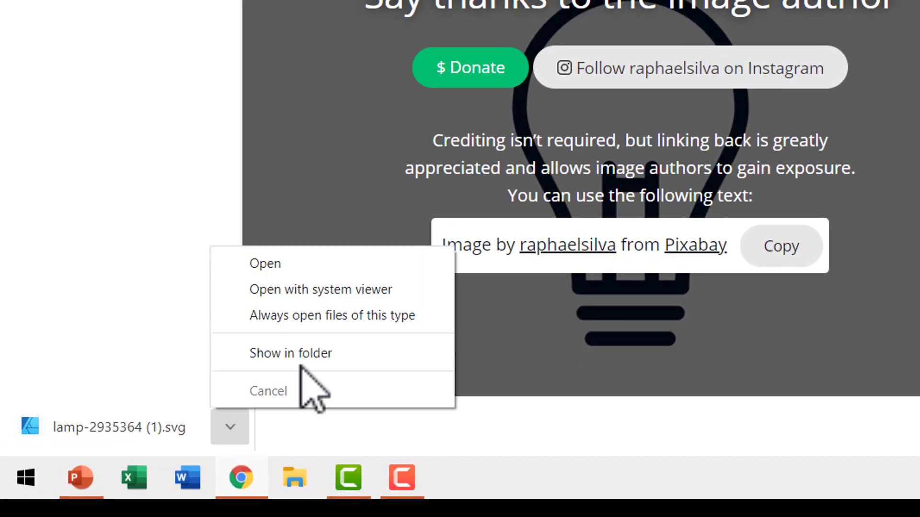
Show lamp-2935364 (1) in the Downloads folder.
click(290, 353)
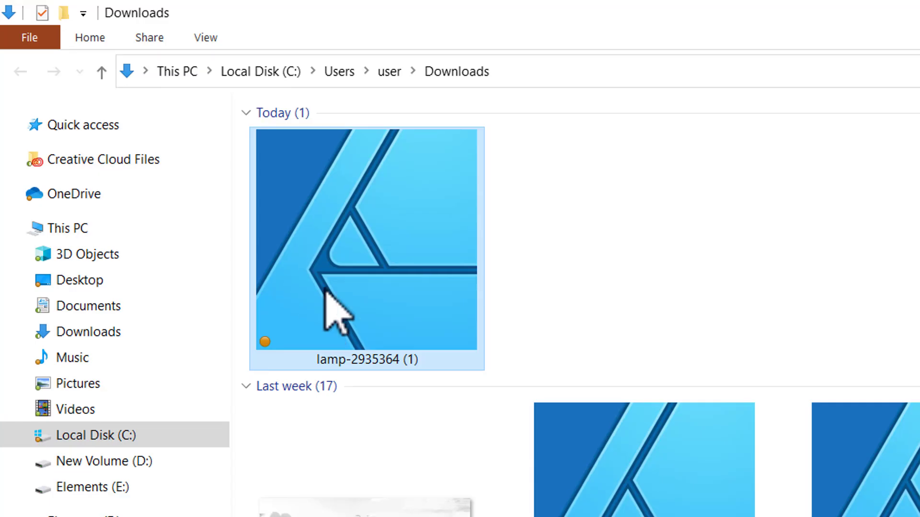
mouse_move(337, 308)
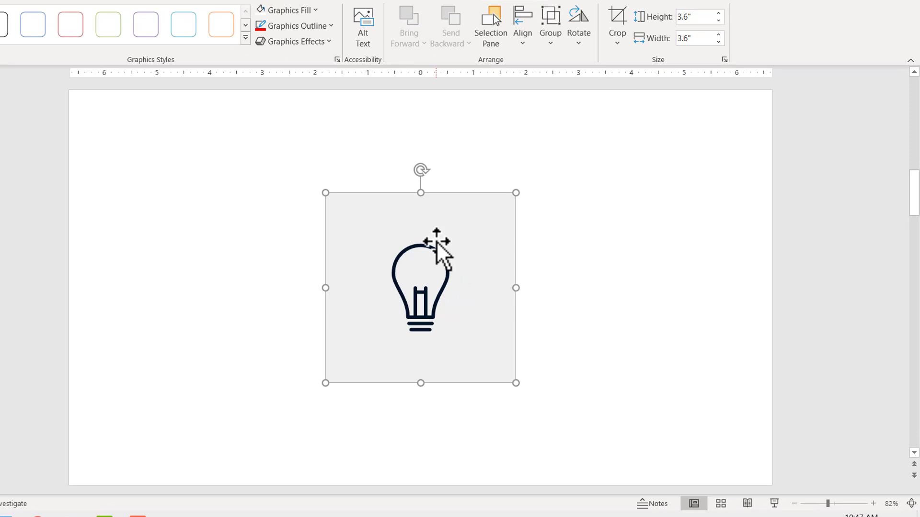
Convert the inserted lamp SVG to shapes and ungroup it.
right_click(421, 253)
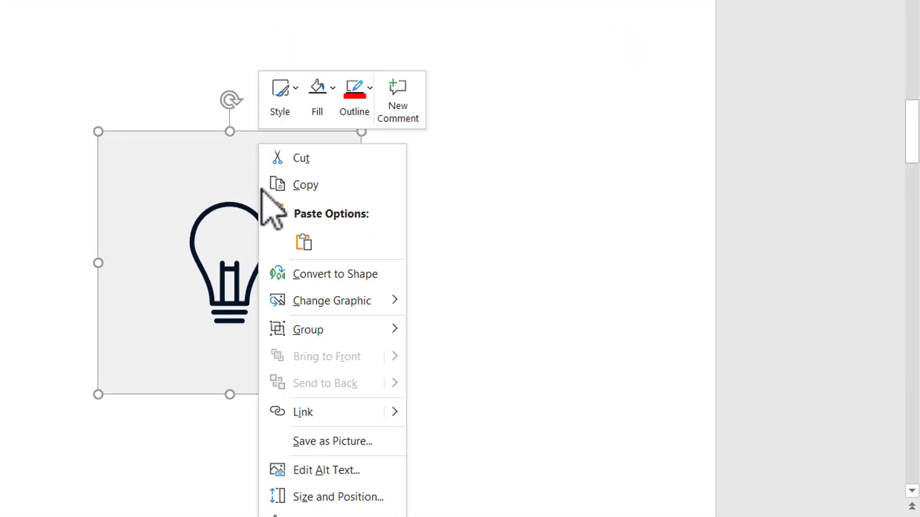
mouse_move(352, 274)
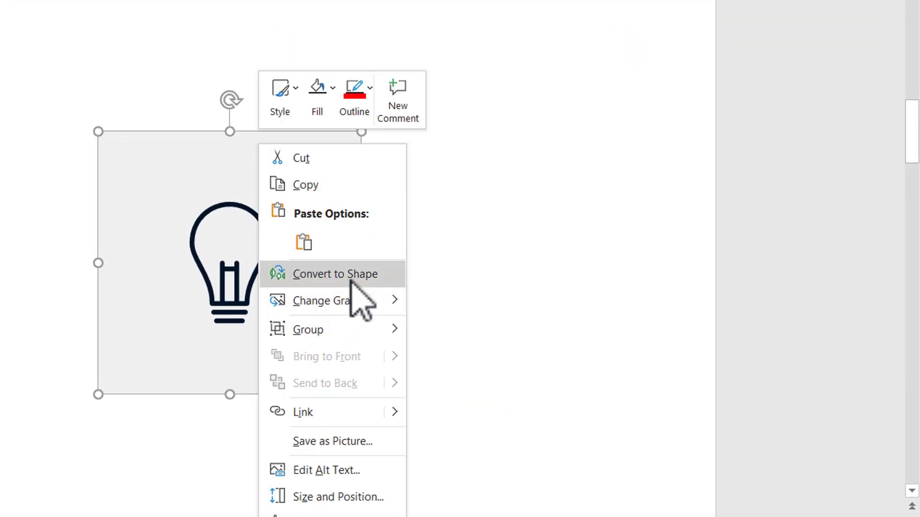
click(335, 274)
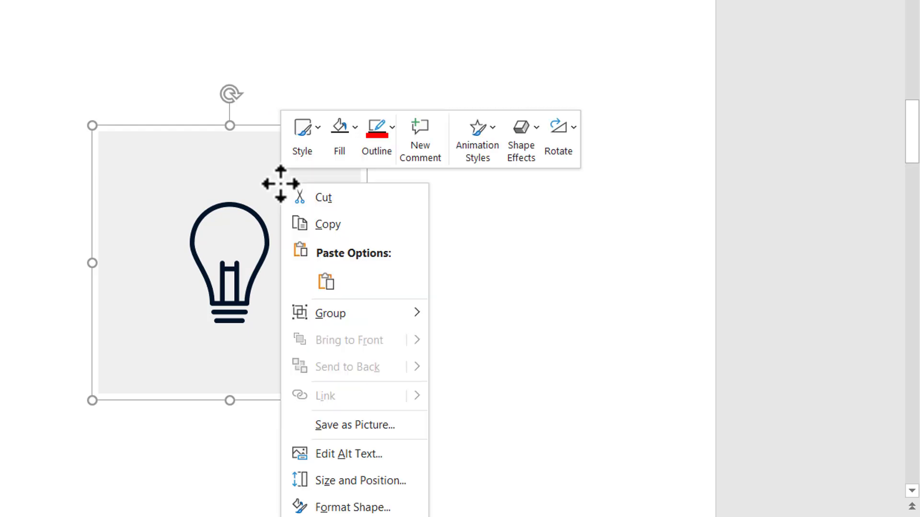
mouse_move(330, 313)
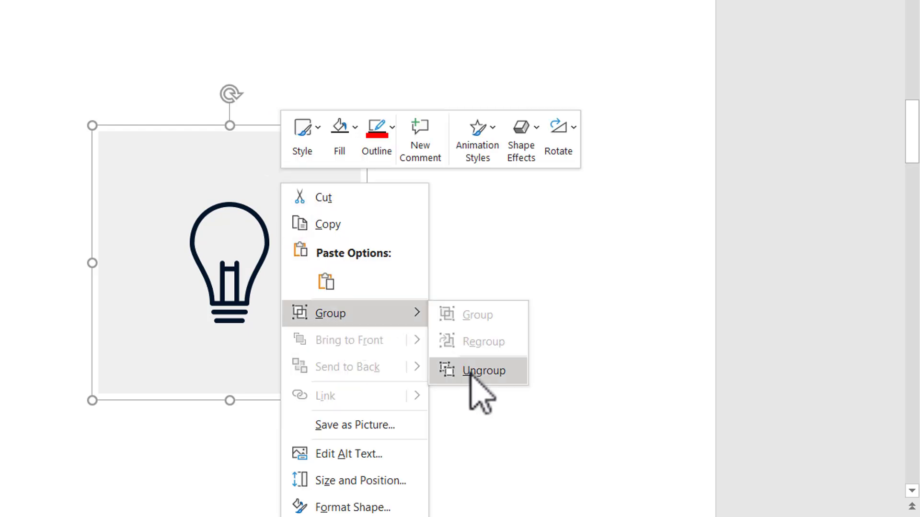
click(482, 370)
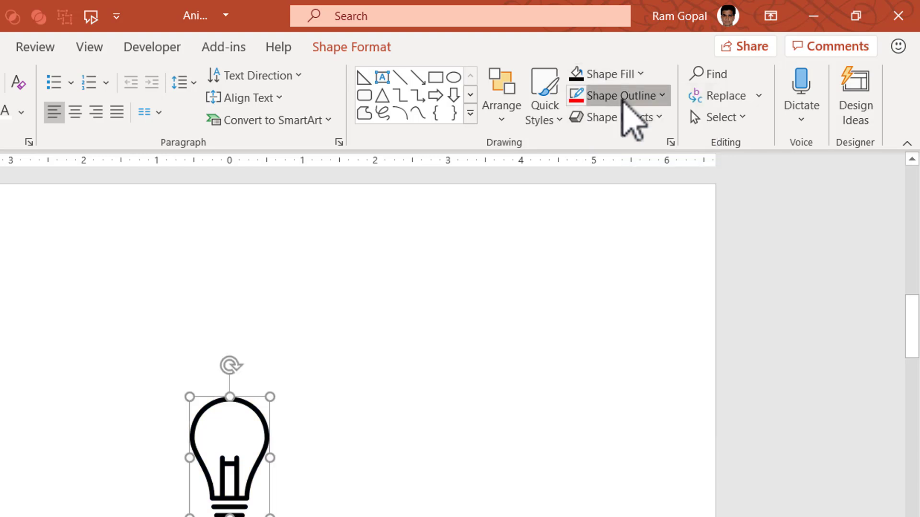
mouse_move(534, 408)
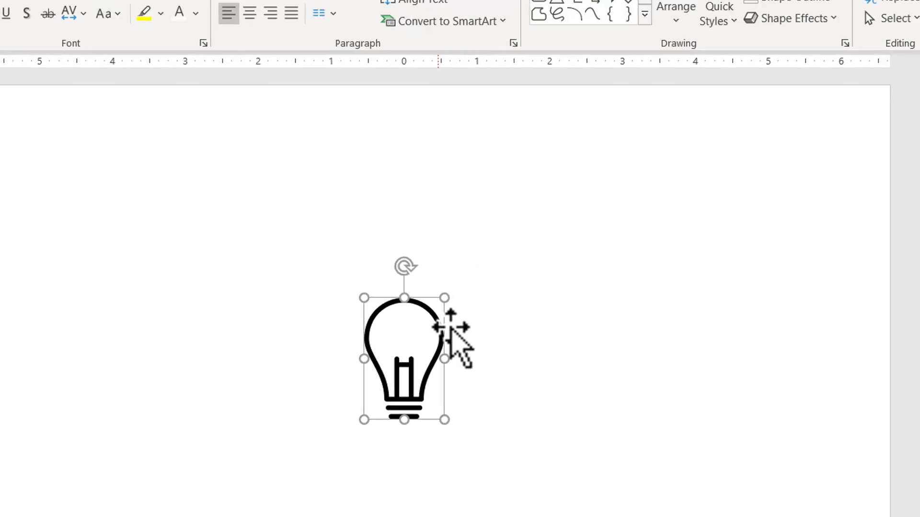
Shrink the bulb outline, flip it vertically and move it bottom-left.
click(596, 78)
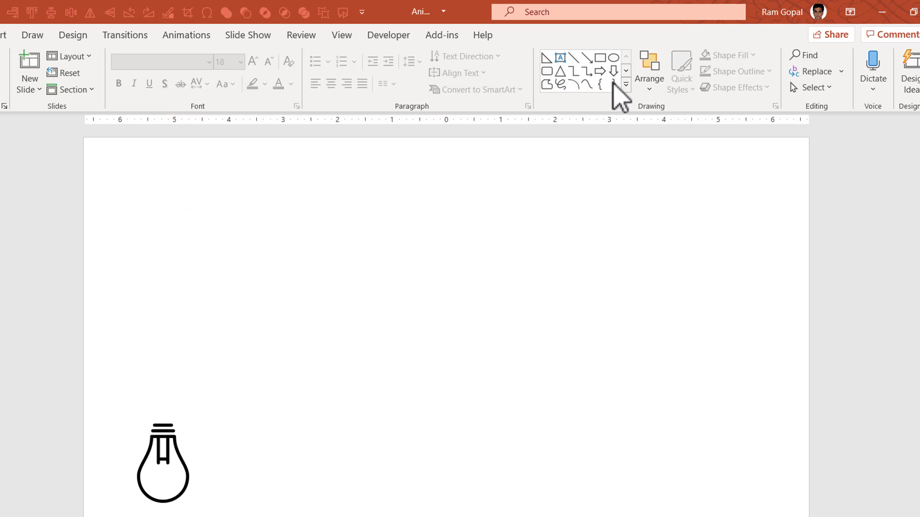
Draw a 3 pt vertical line from the top edge to the bulb.
click(625, 83)
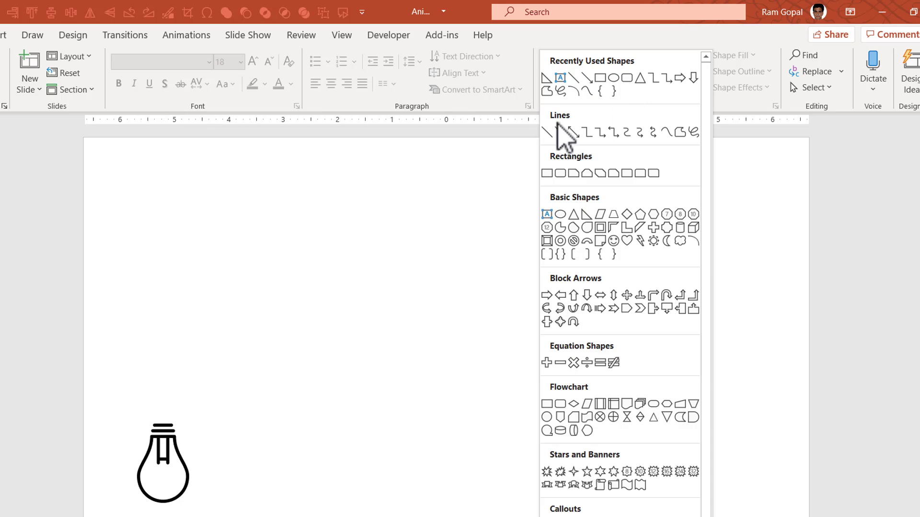
click(548, 131)
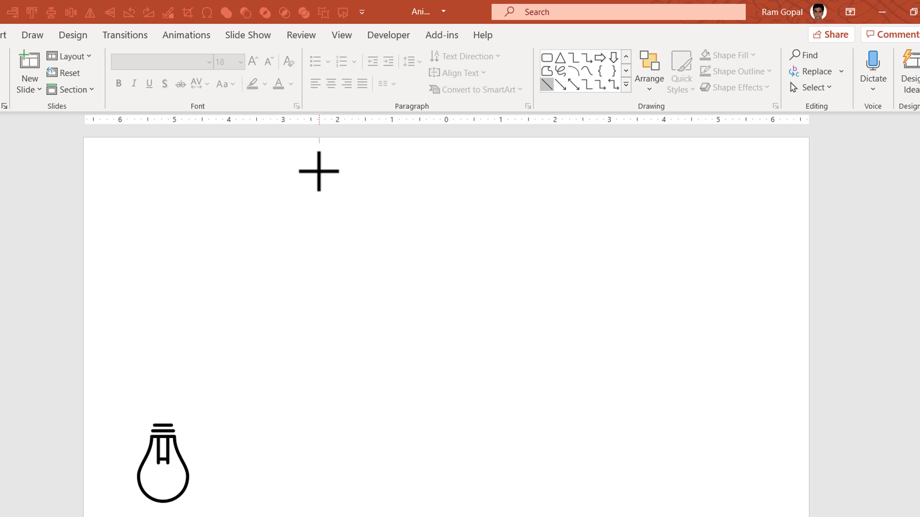
drag(318, 139, 319, 439)
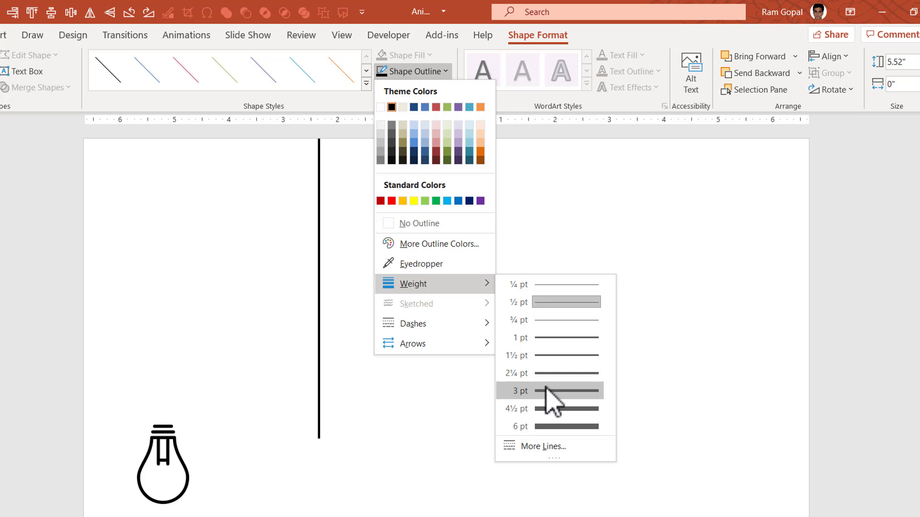
click(548, 391)
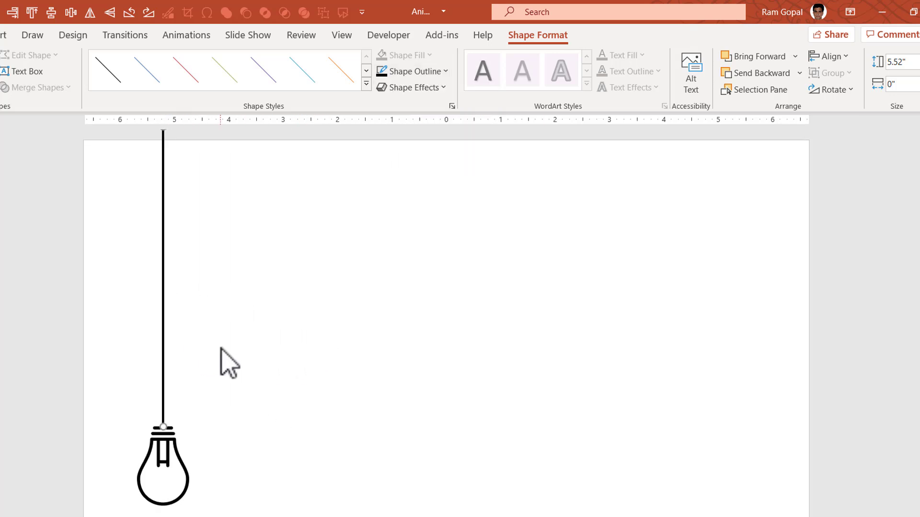
mouse_move(239, 203)
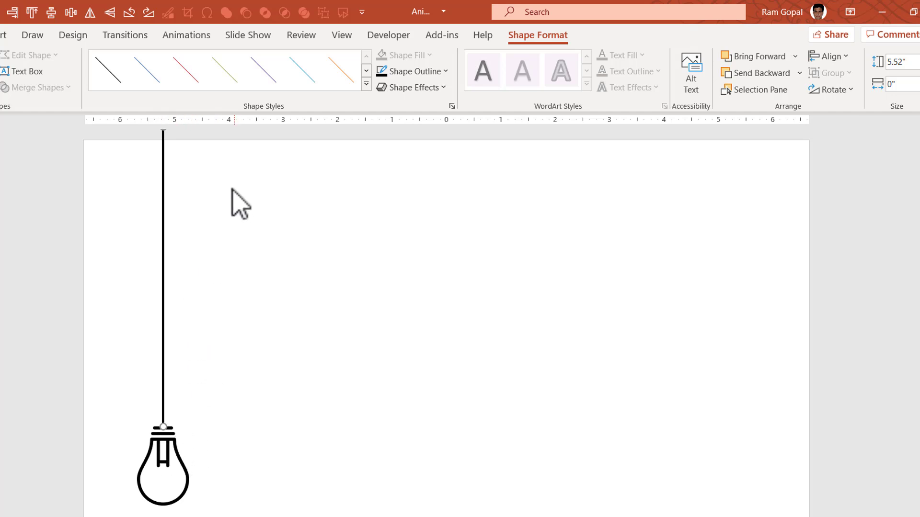
mouse_move(206, 394)
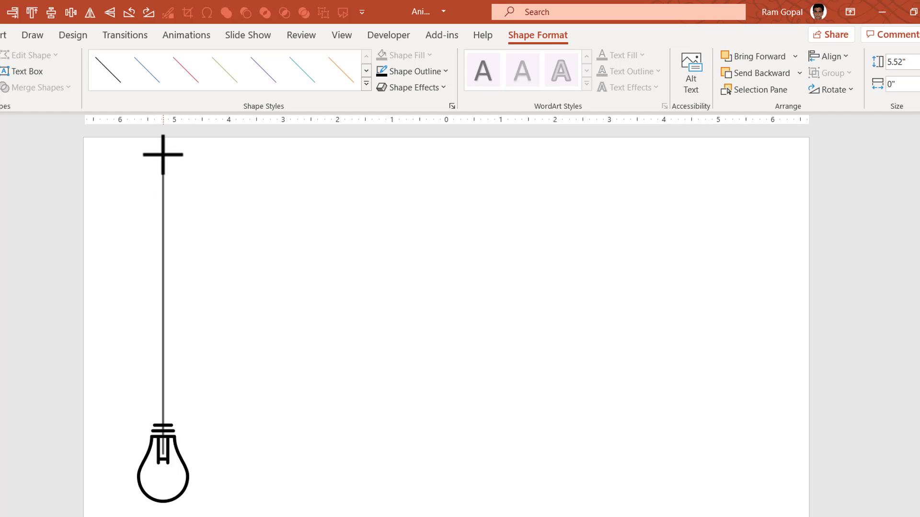
drag(163, 155, 163, 139)
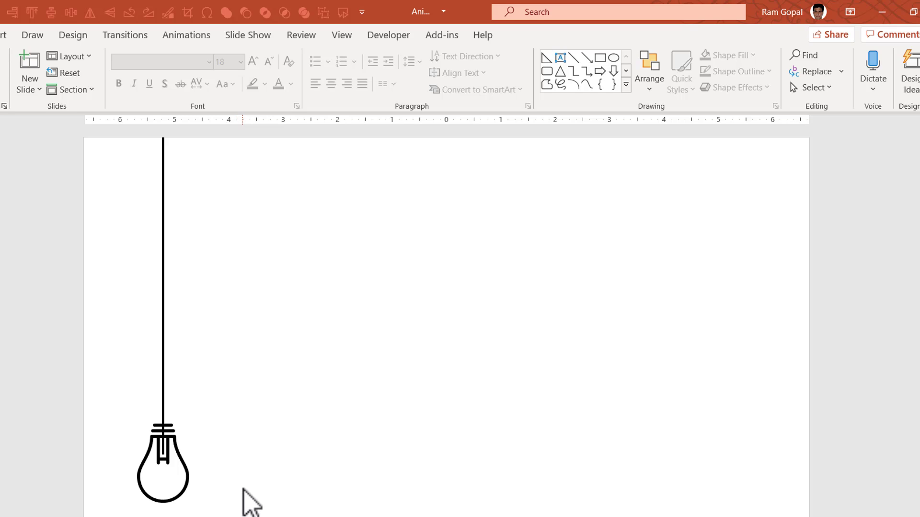
Fill the hanging bulb shape with gold/yellow instead of blue.
click(626, 85)
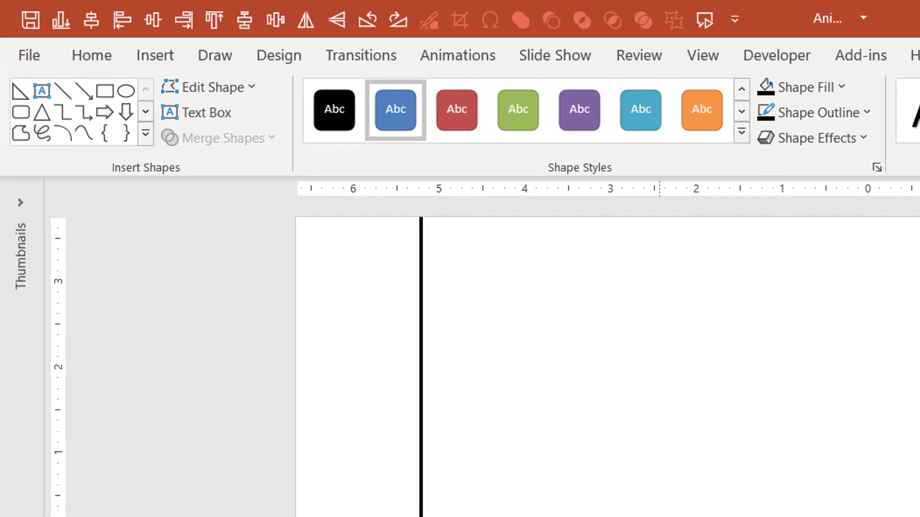
click(146, 134)
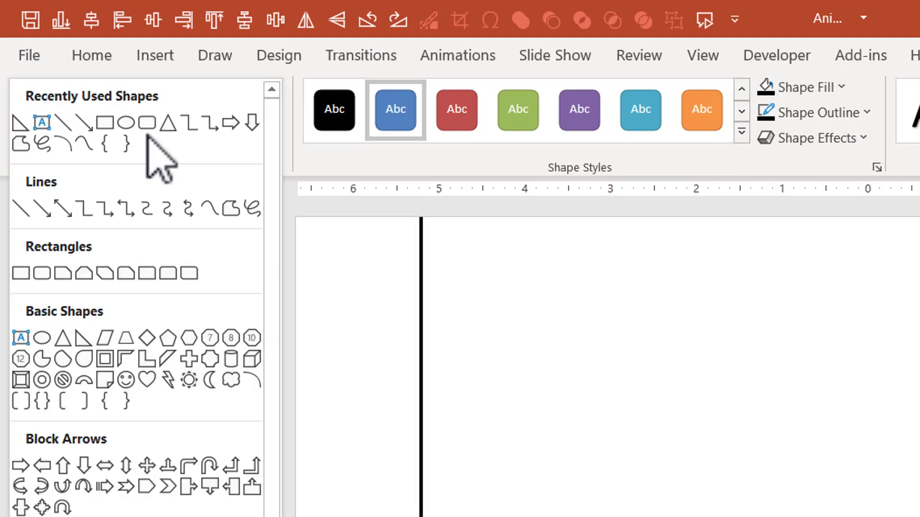
mouse_move(125, 339)
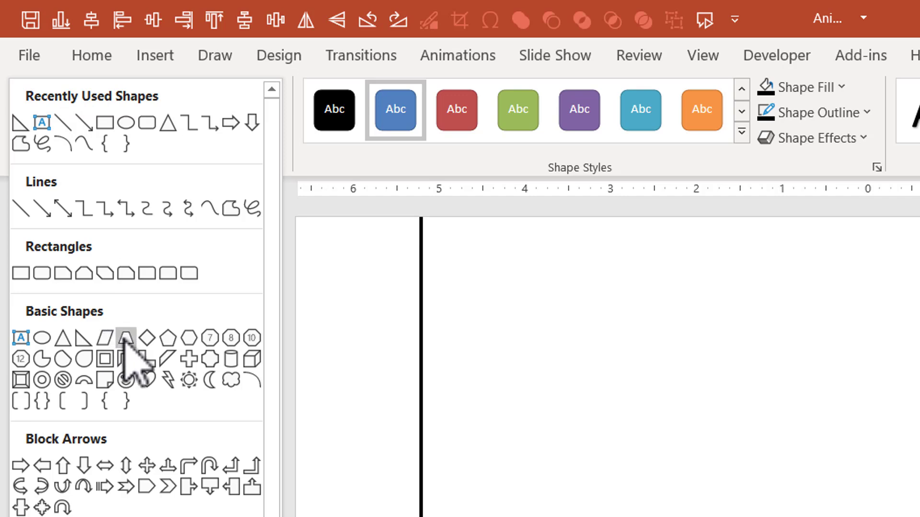
mouse_move(124, 338)
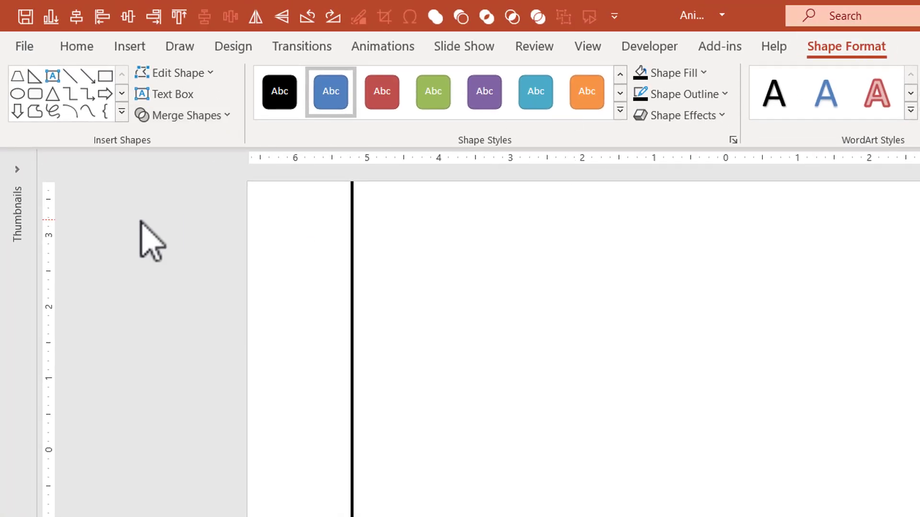
click(183, 115)
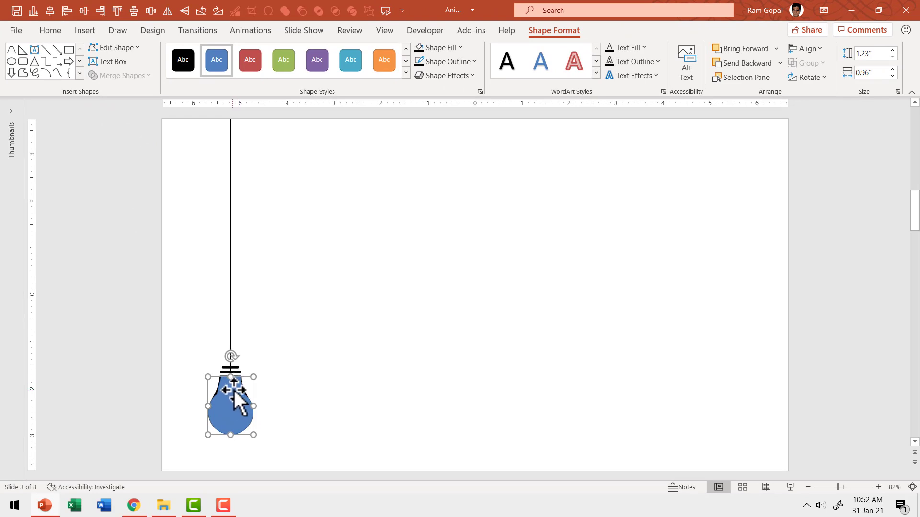
click(437, 47)
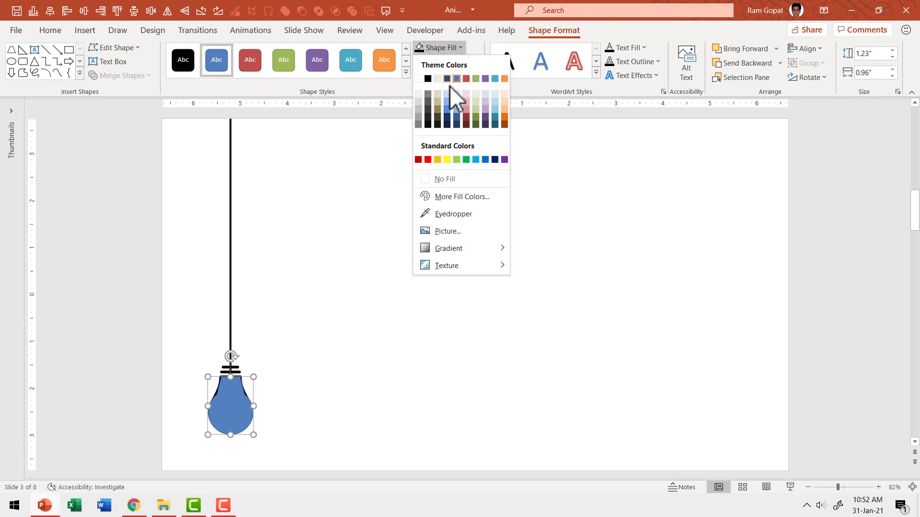
click(446, 159)
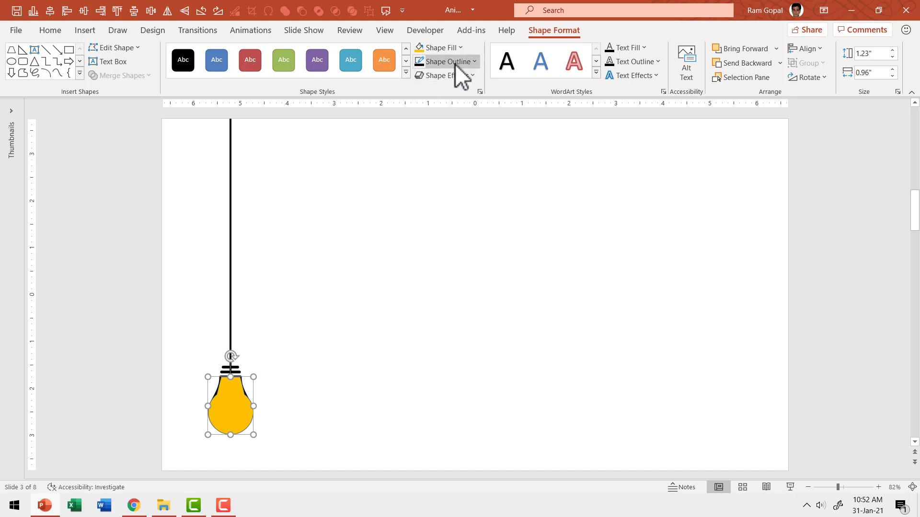
mouse_move(230, 416)
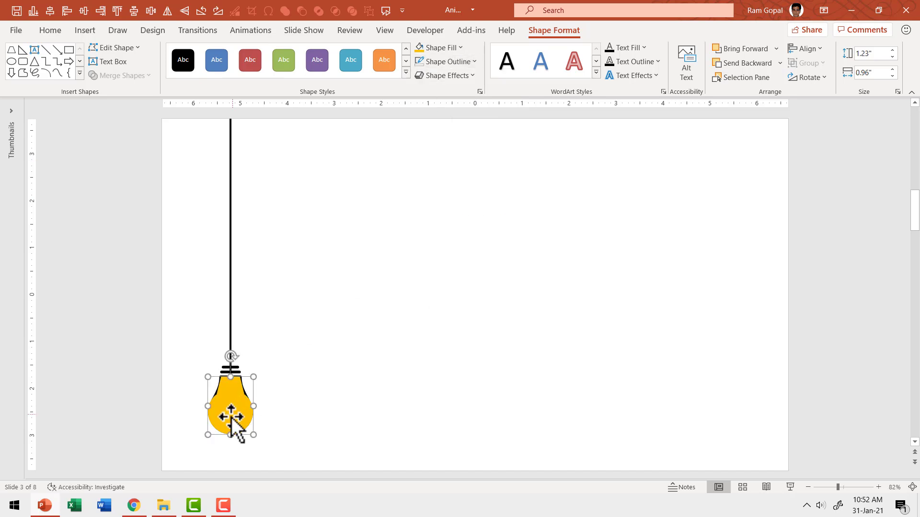
right_click(230, 408)
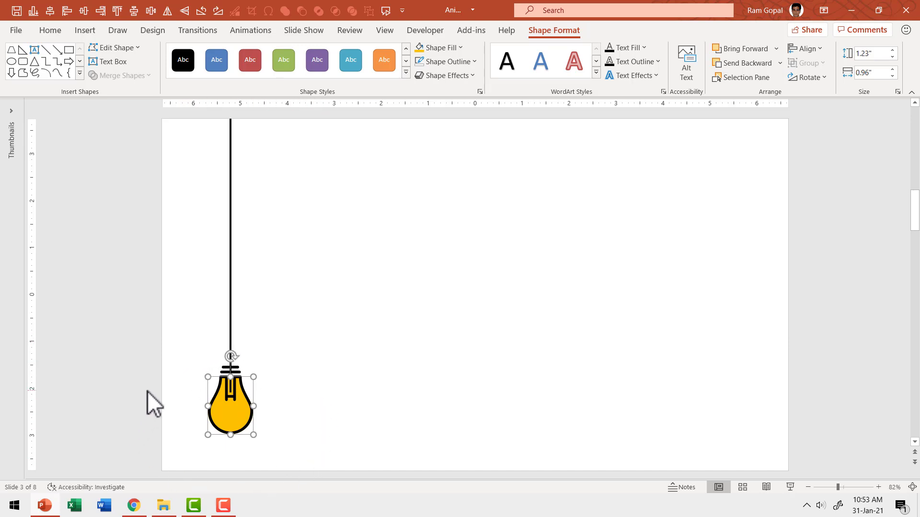
mouse_move(327, 384)
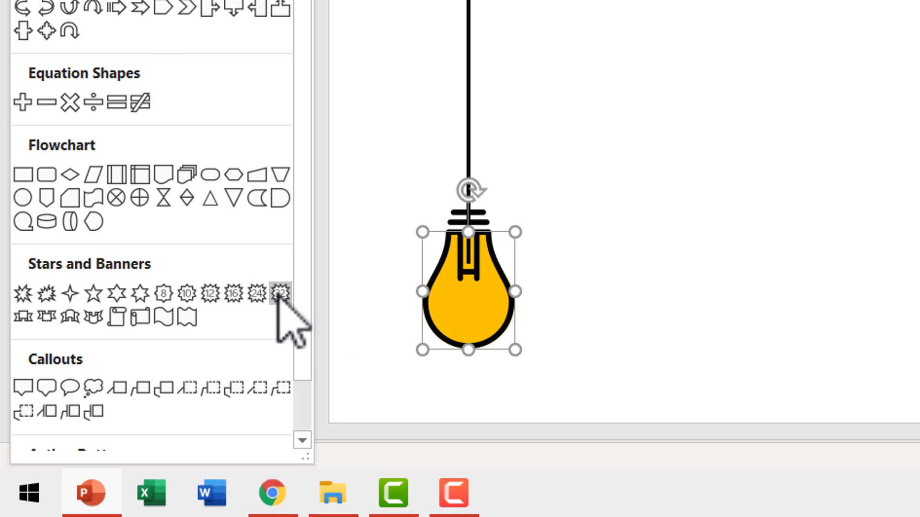
mouse_move(280, 295)
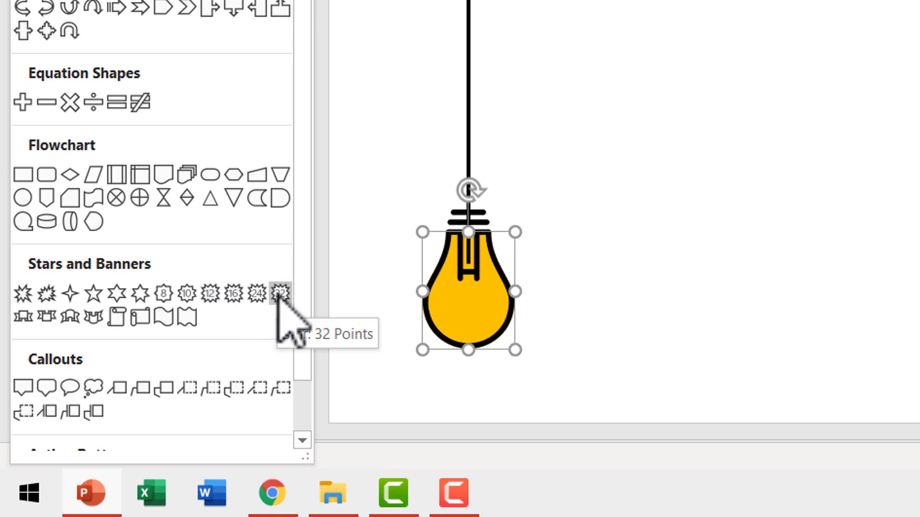
Add a yellow 32-point star with no outline and its centre cut out.
click(279, 293)
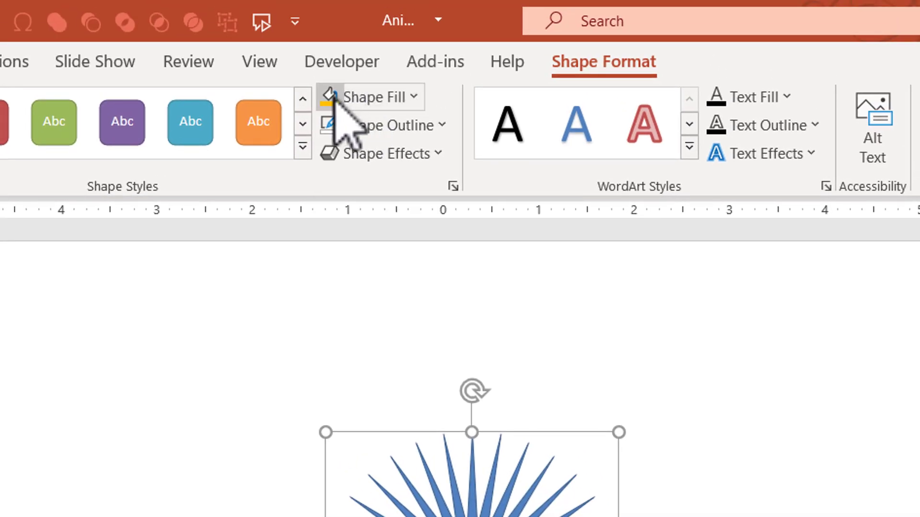
click(388, 125)
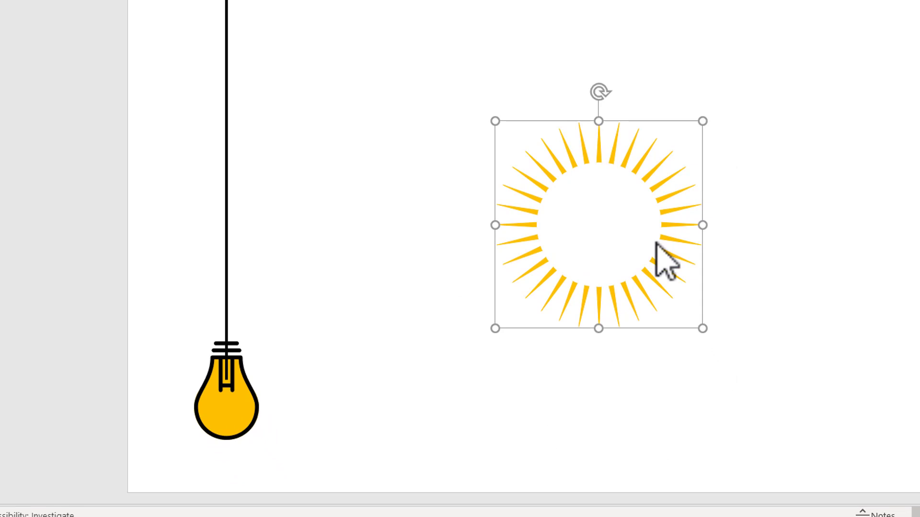
right_click(666, 261)
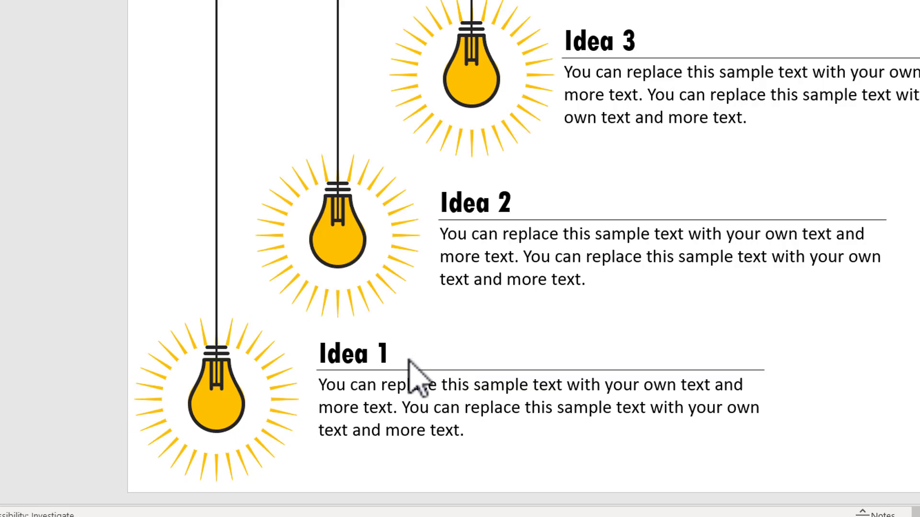
Paste the Idea 1 text box and drag it beside the bulb.
click(411, 387)
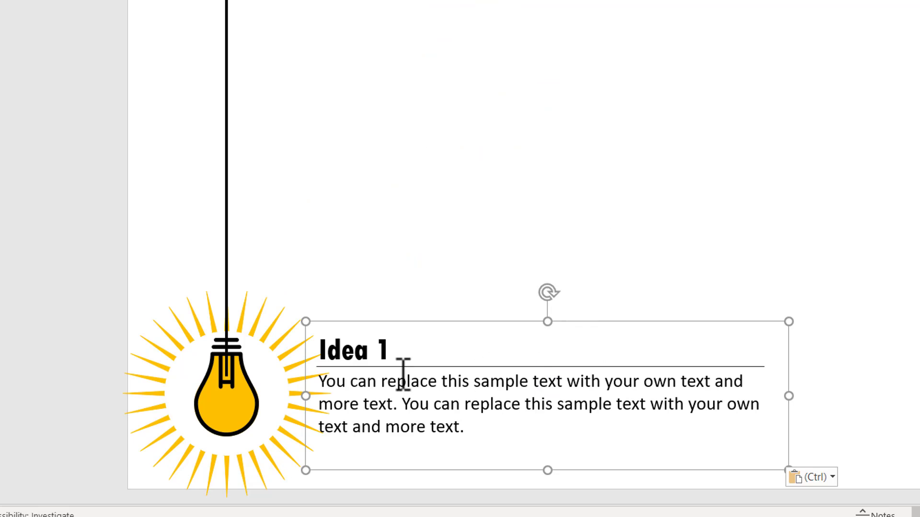
click(352, 352)
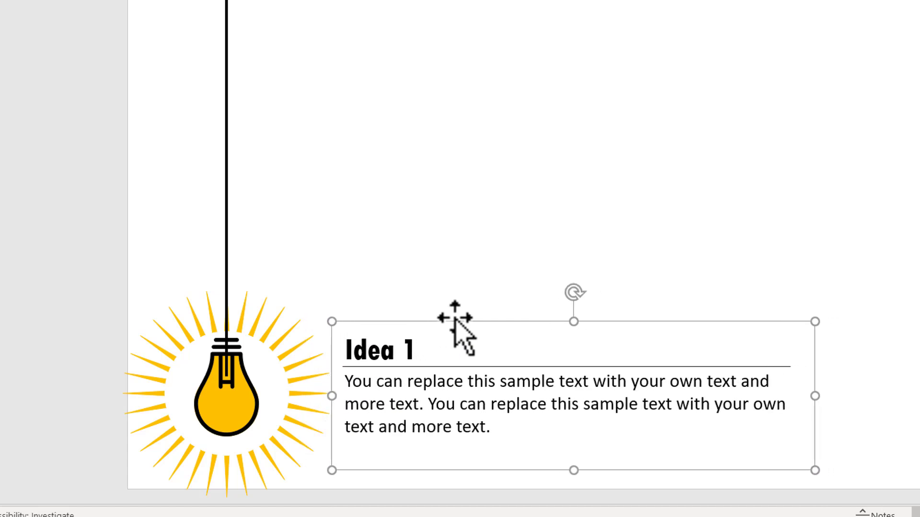
click(874, 278)
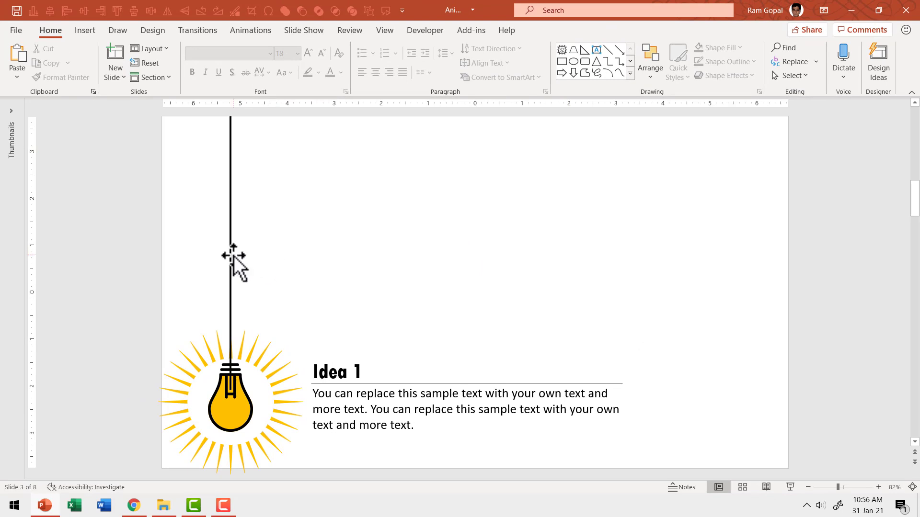
mouse_move(251, 243)
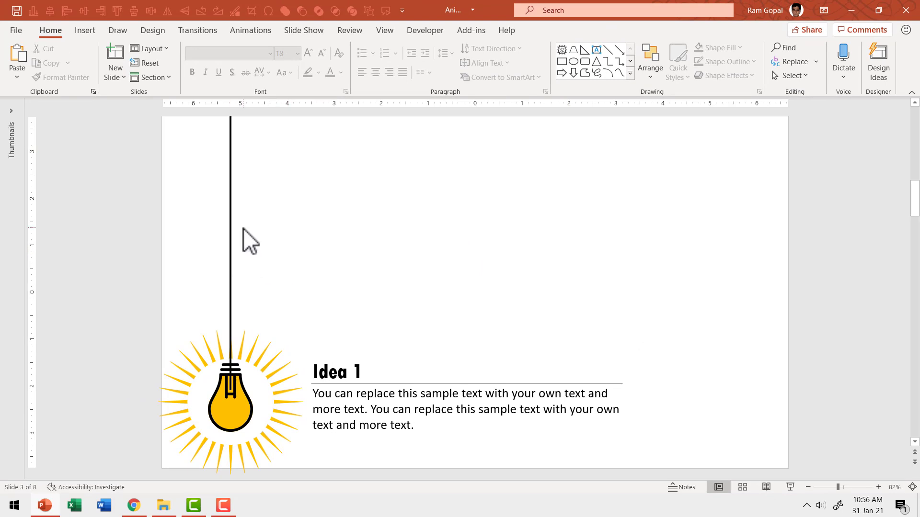
mouse_move(238, 120)
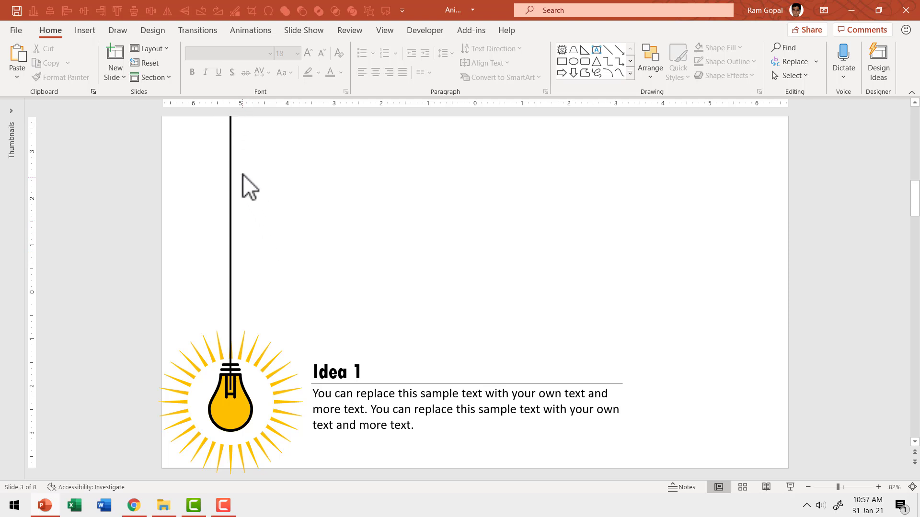
mouse_move(256, 163)
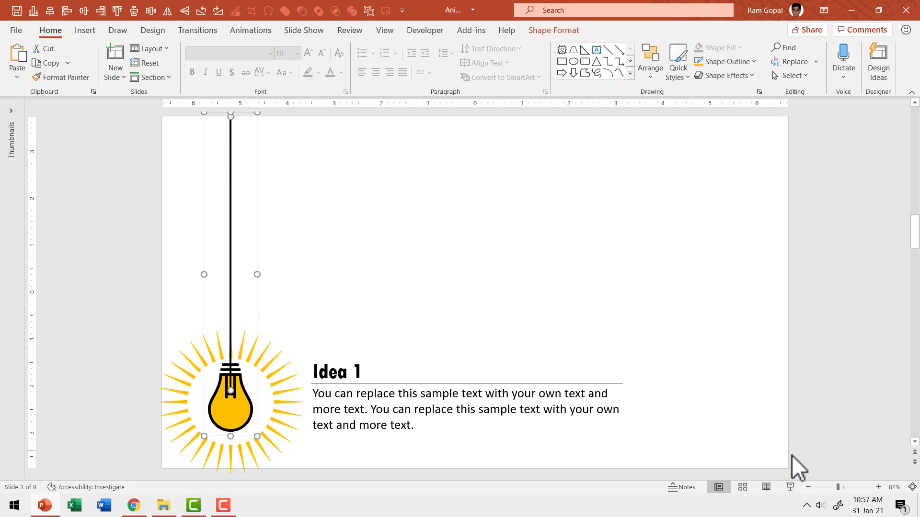
Group the cord line with the bulb and zoom the view out.
click(807, 487)
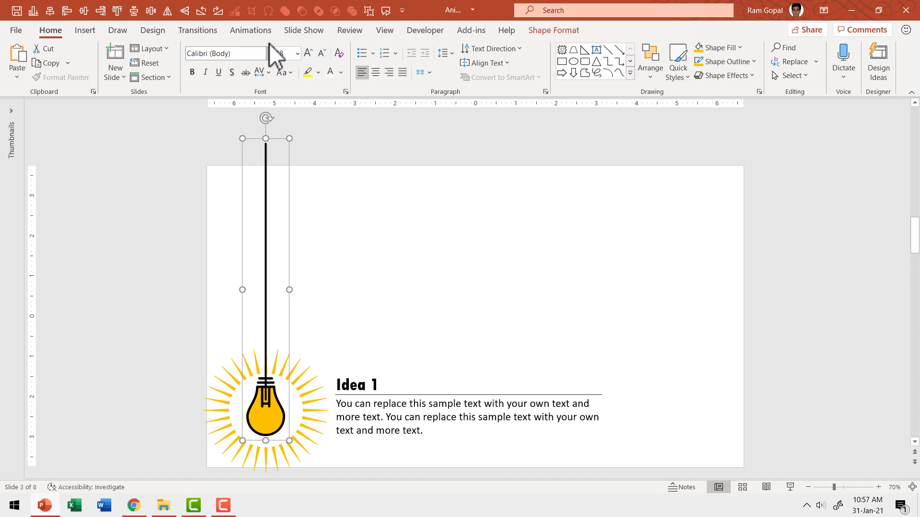
Show the Animation Pane and give the bulb group a Fly In entrance from the top.
click(250, 29)
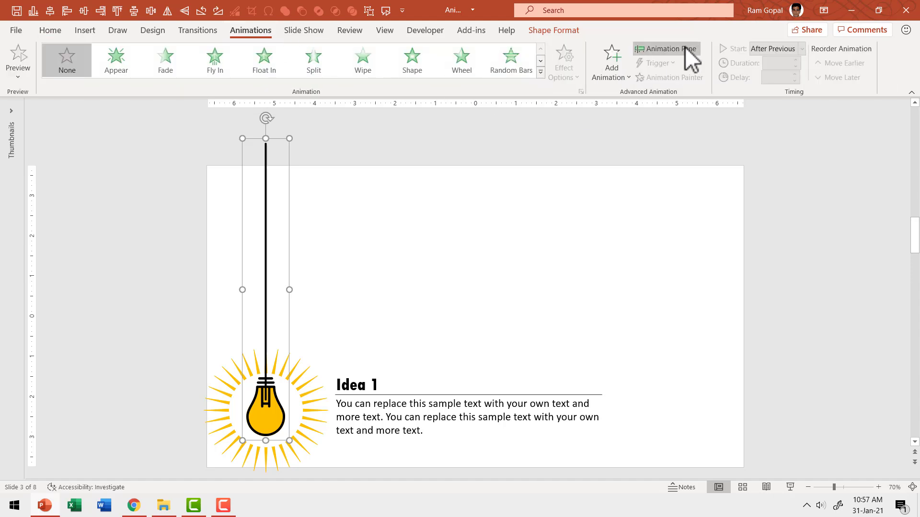
click(666, 49)
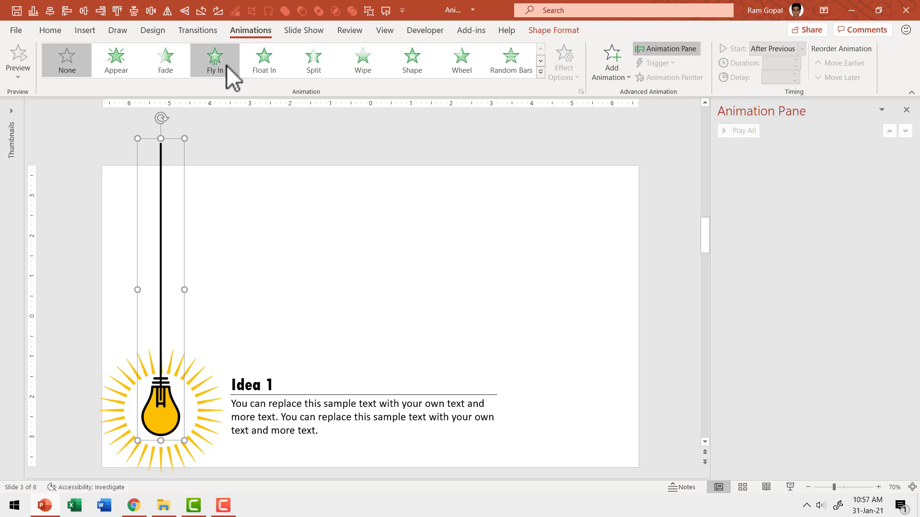
click(562, 61)
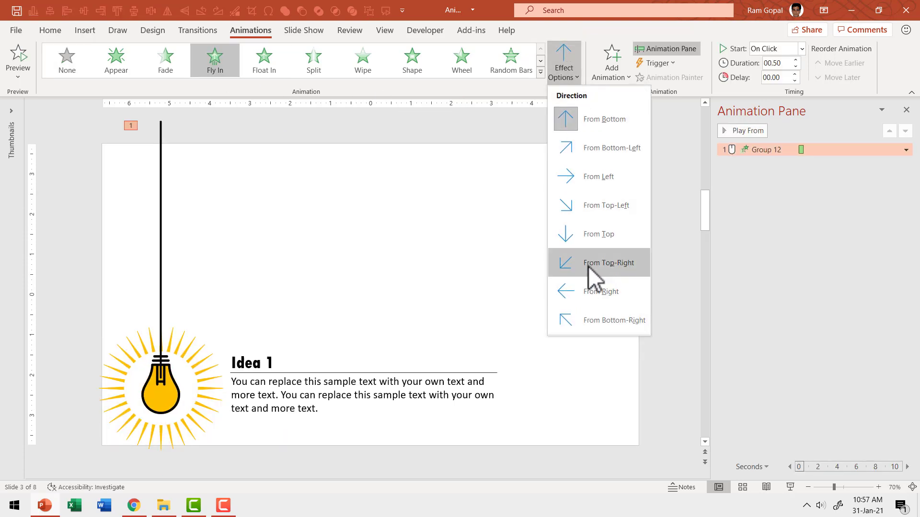
click(608, 262)
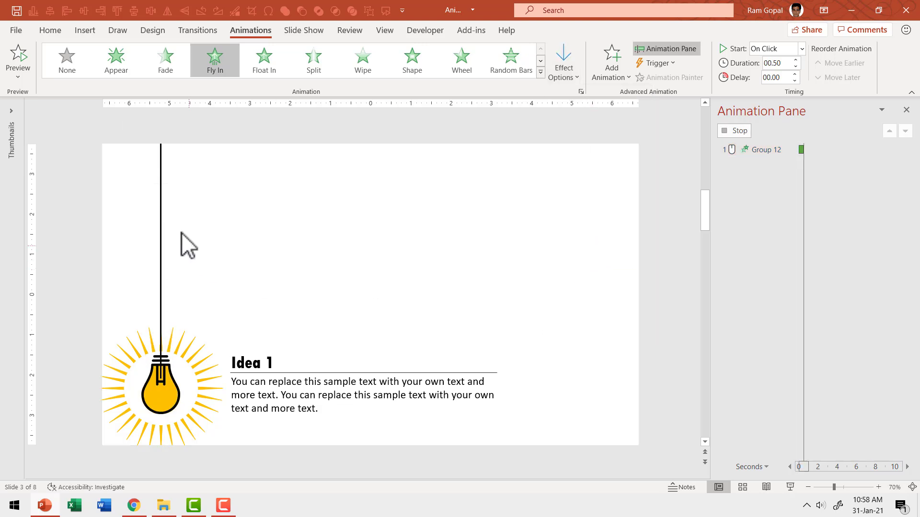
click(765, 149)
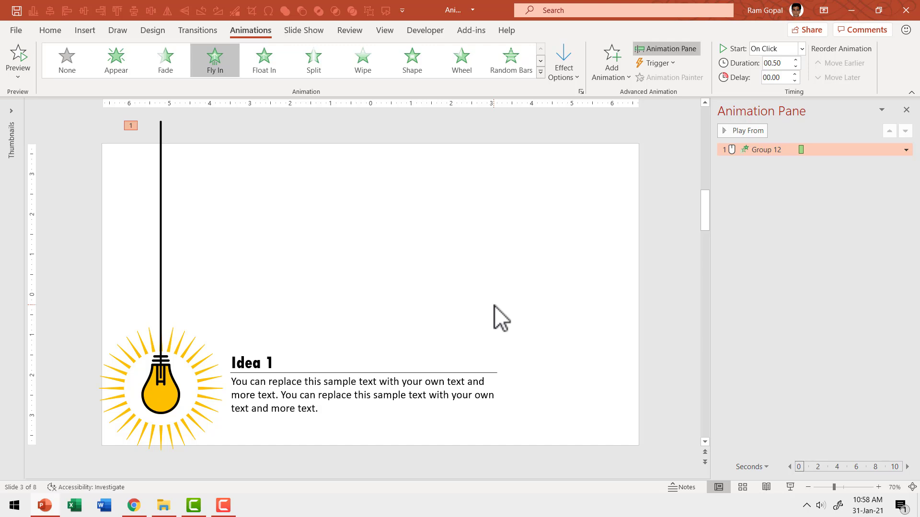
mouse_move(780, 230)
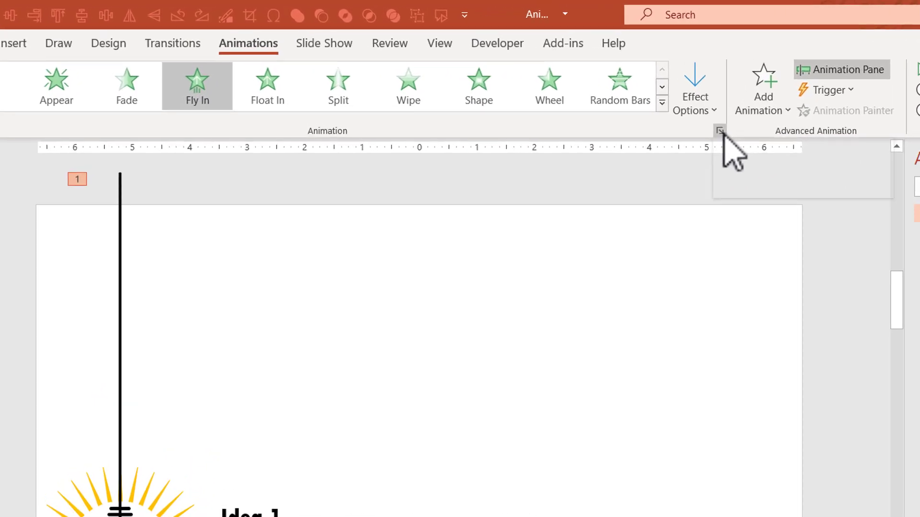
Give the Fly In effect a 0.27-second bounce end in its effect settings and confirm.
click(719, 130)
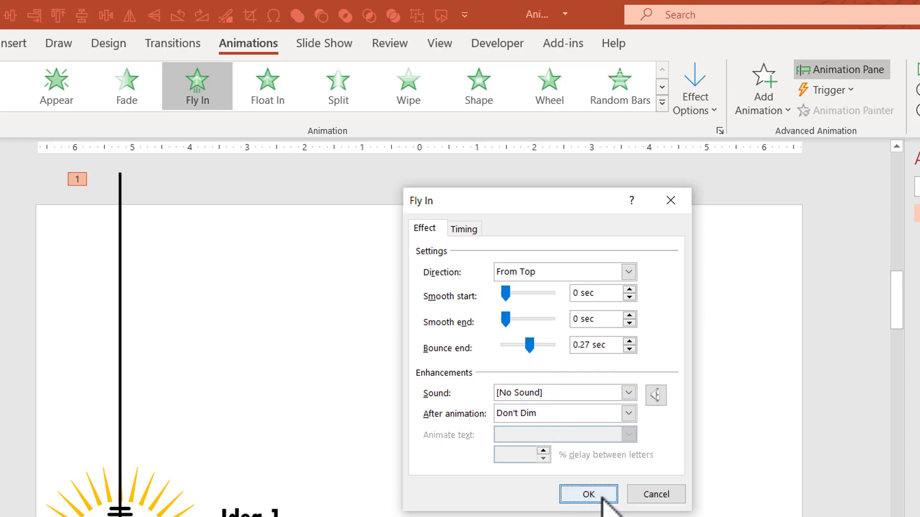
click(587, 494)
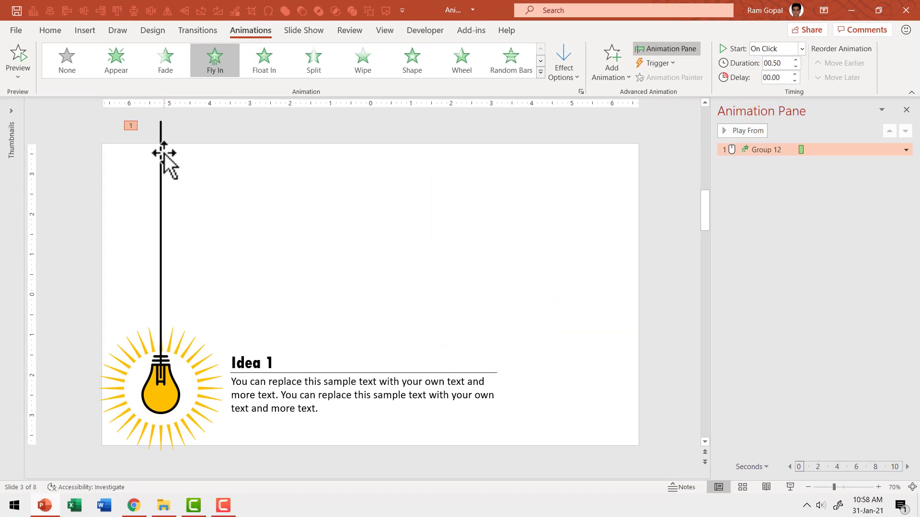
mouse_move(449, 326)
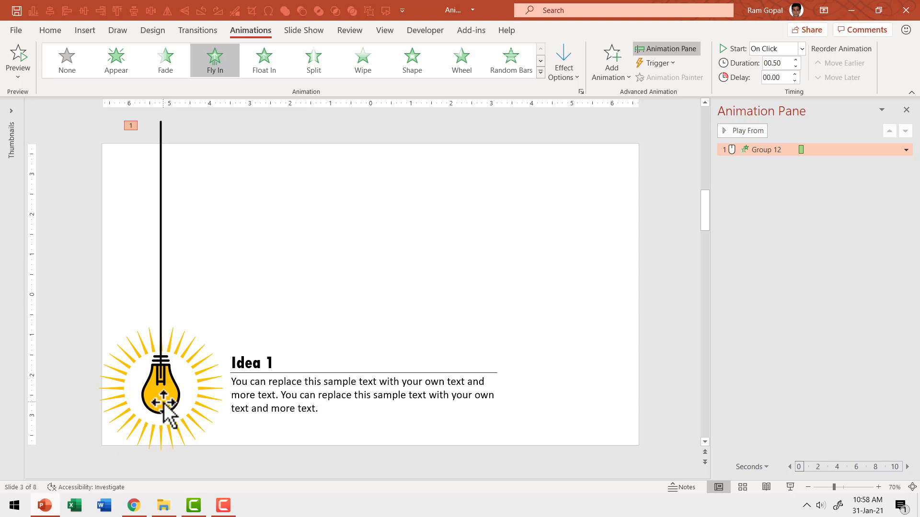
Set the rays effect to start After Previous and add an entrance effect to the bulb.
click(162, 393)
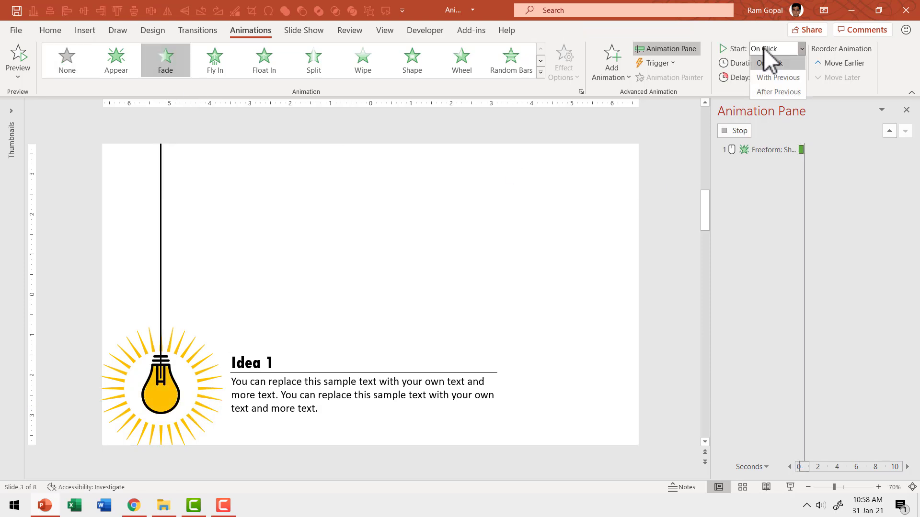
click(778, 92)
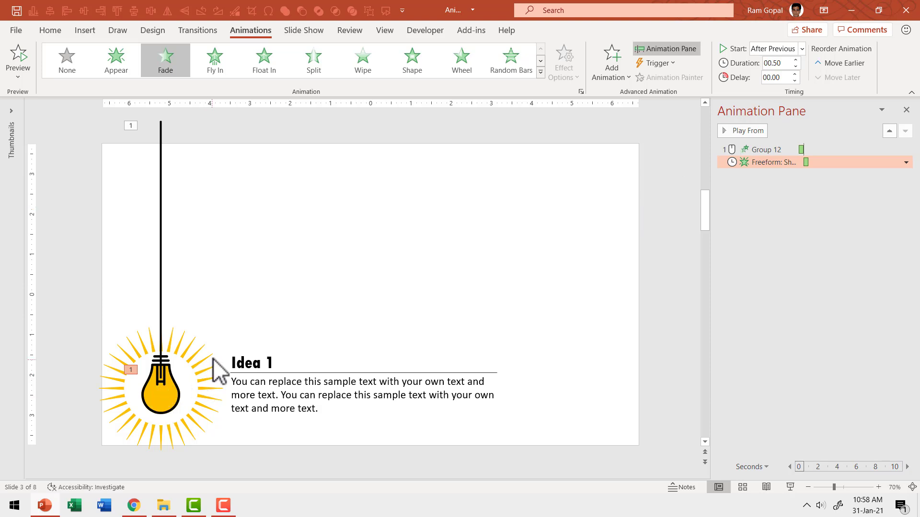
click(162, 387)
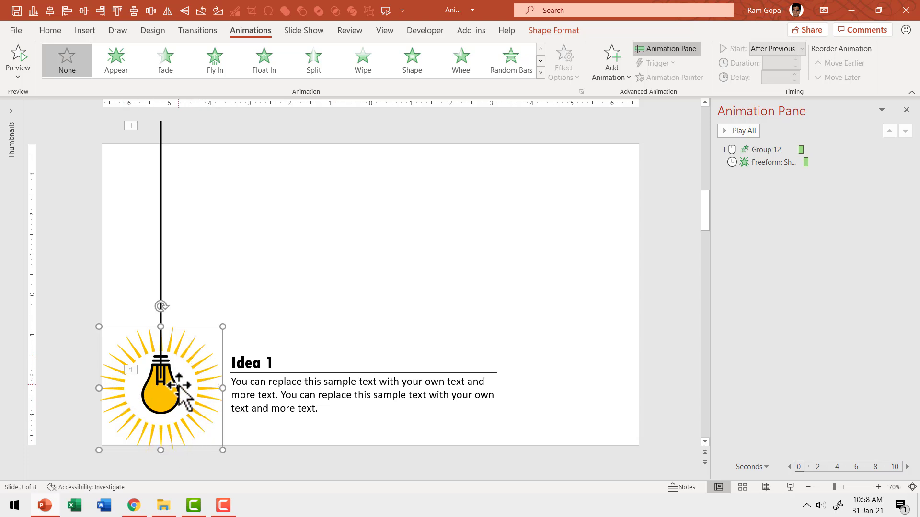
mouse_move(239, 350)
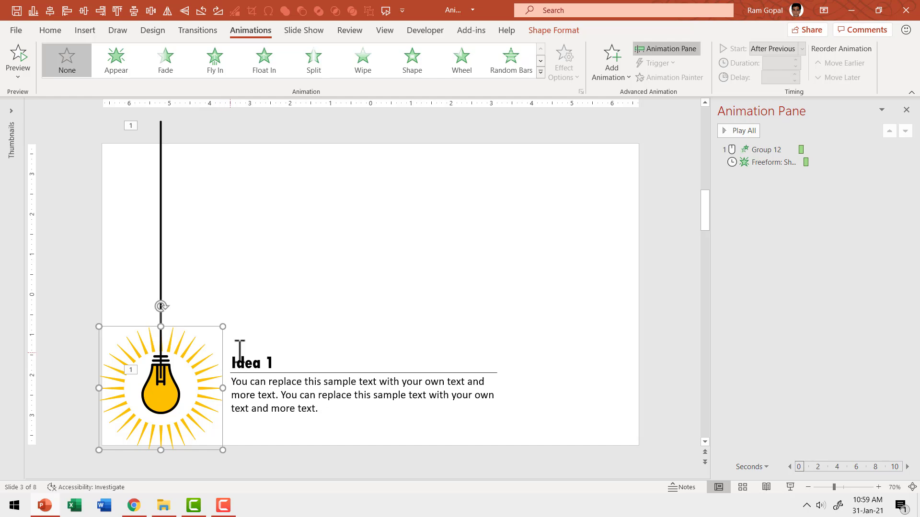
click(538, 72)
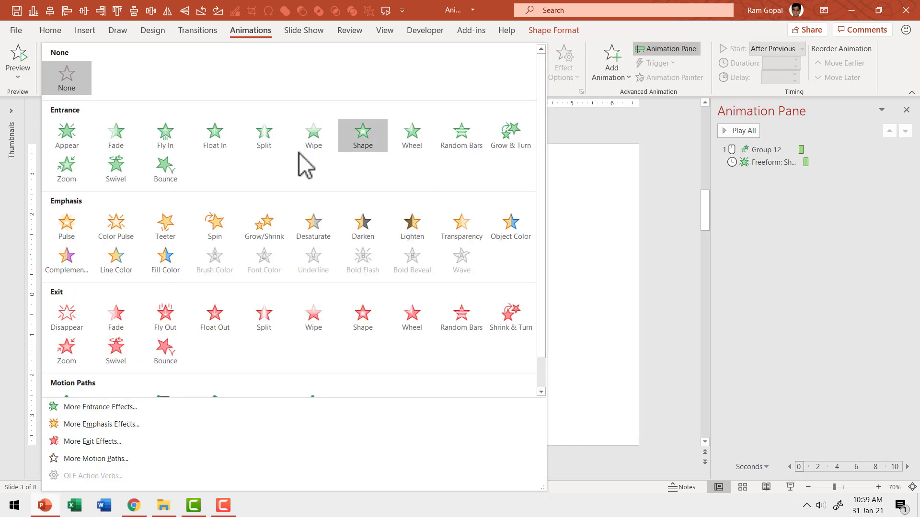
click(362, 135)
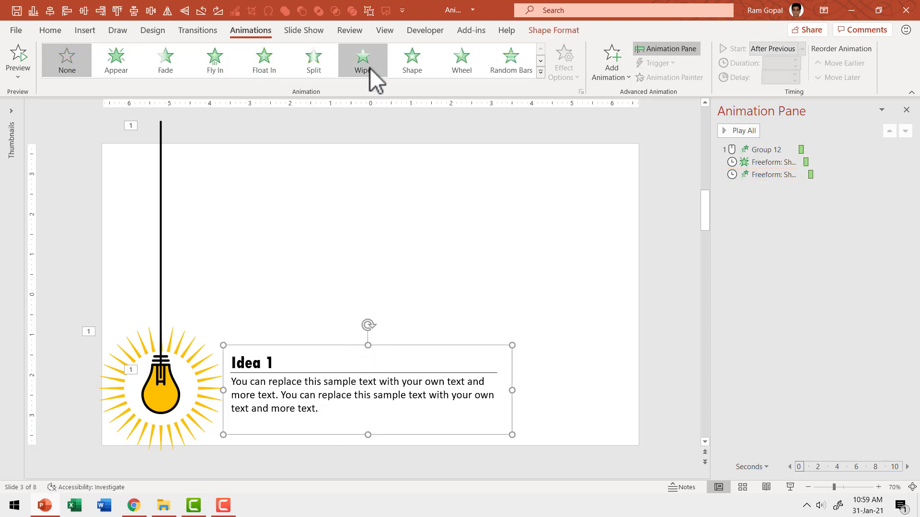
Apply a Wipe entrance to the Idea 1 text from the left, starting After Previous.
click(363, 59)
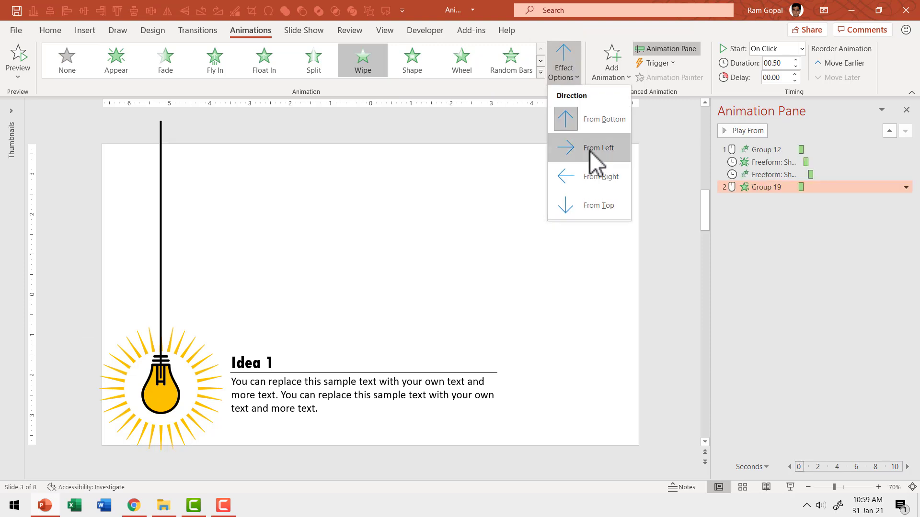
click(599, 147)
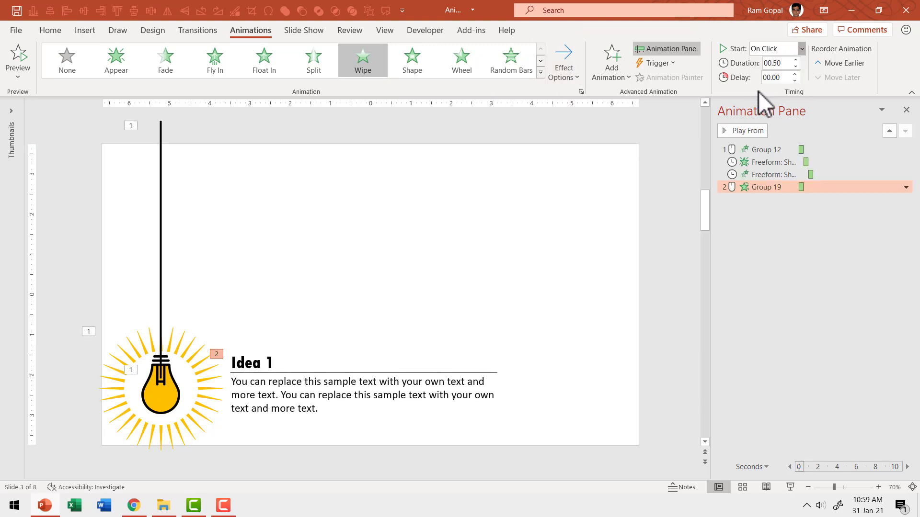
click(774, 49)
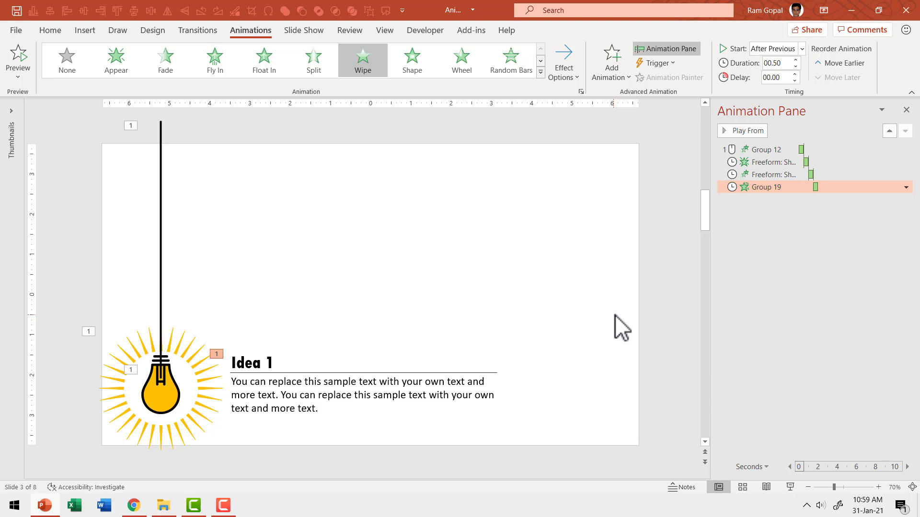
mouse_move(161, 131)
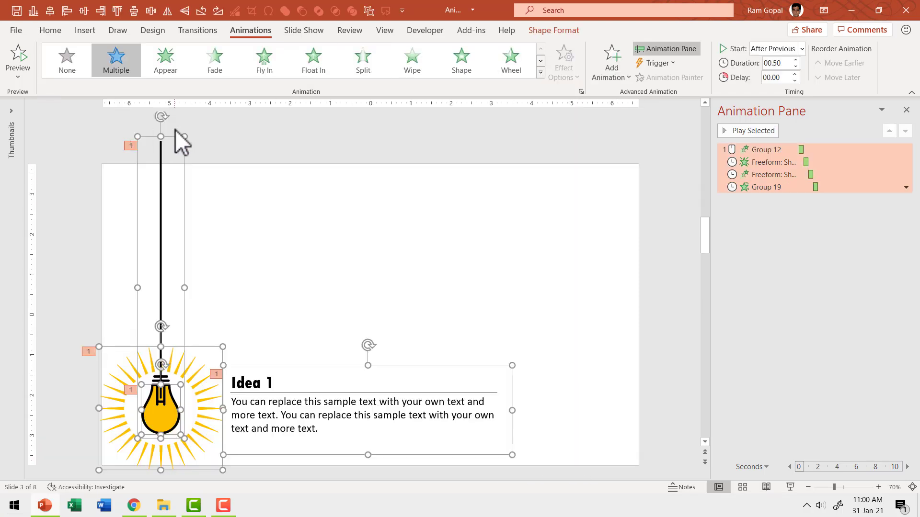
mouse_move(352, 373)
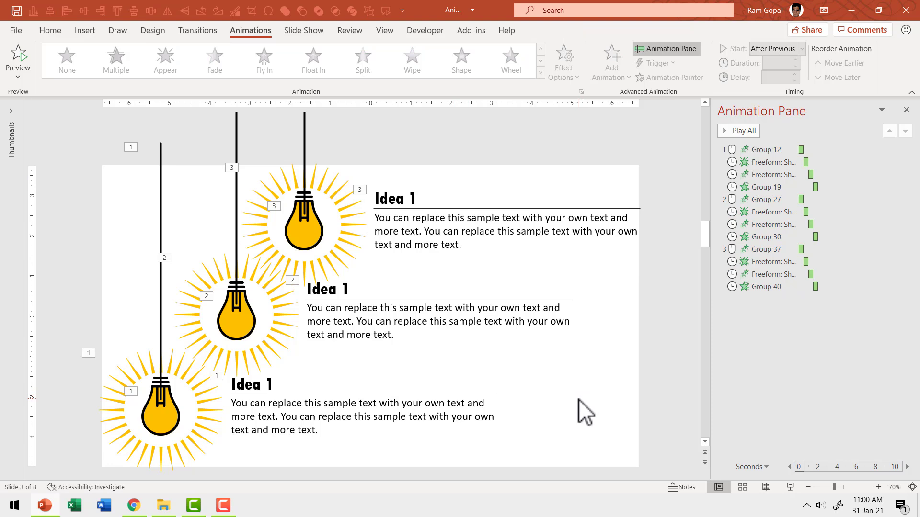
mouse_move(314, 208)
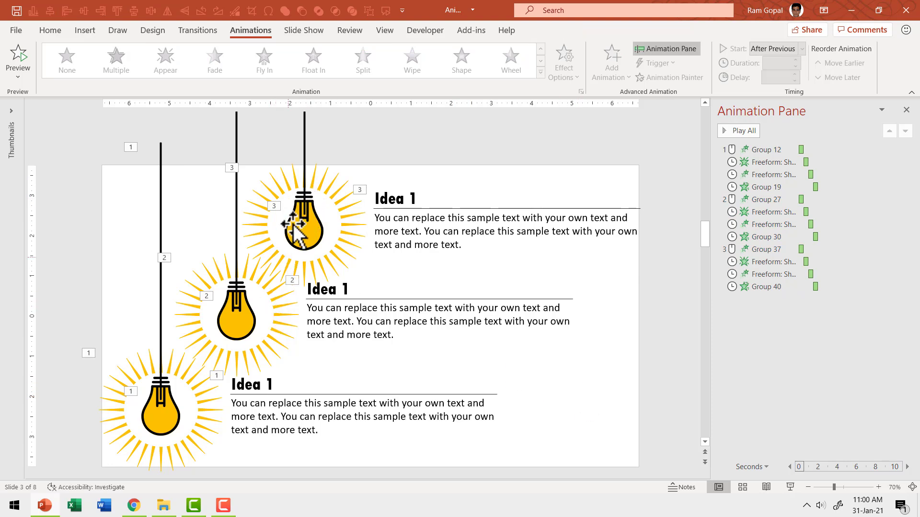
mouse_move(530, 437)
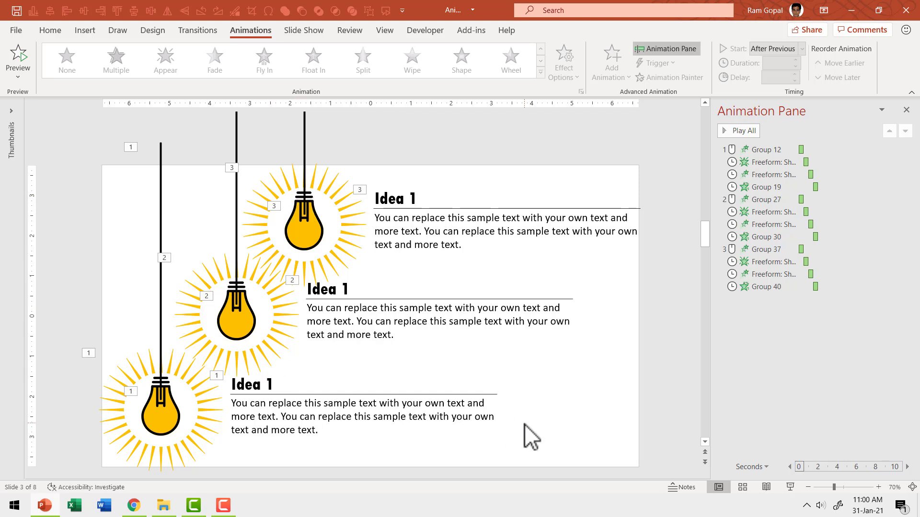
mouse_move(349, 288)
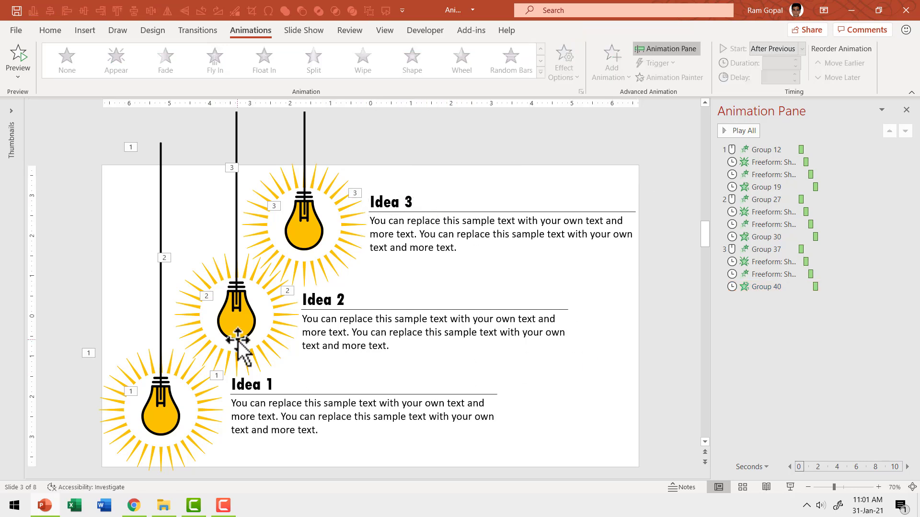
mouse_move(284, 392)
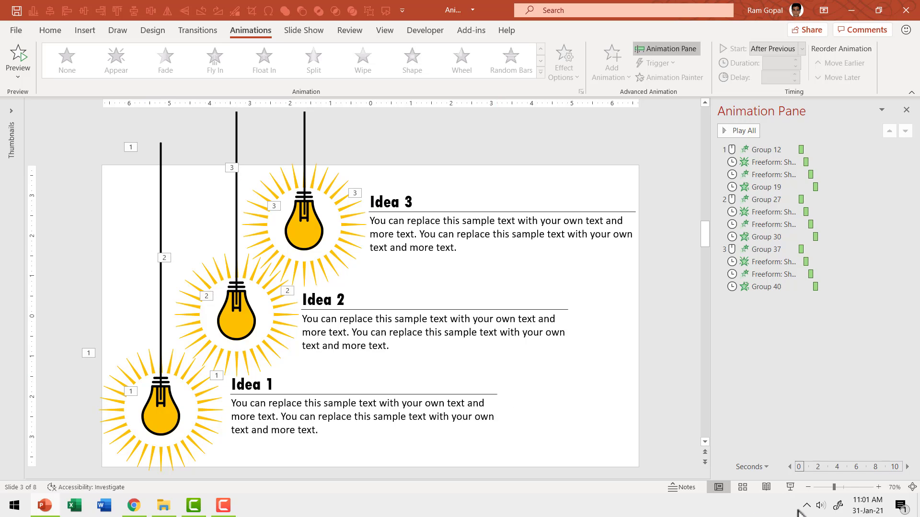
click(133, 506)
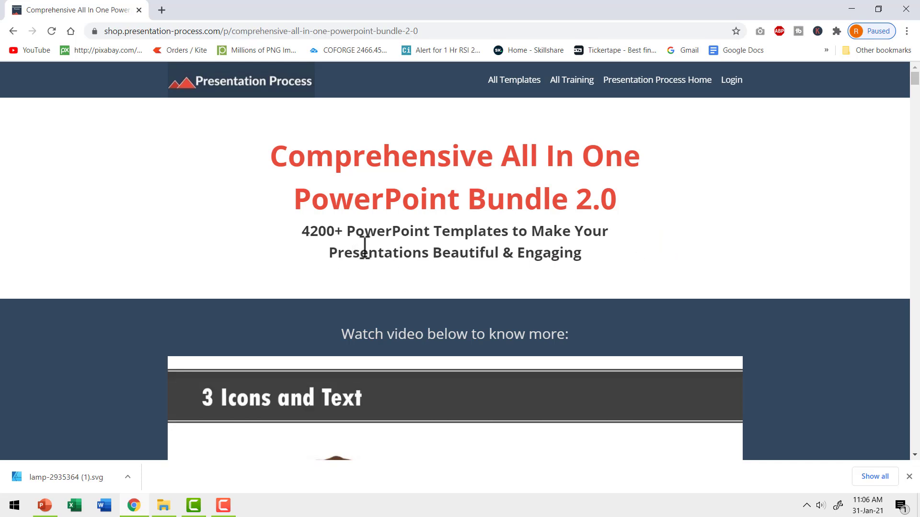
mouse_move(621, 252)
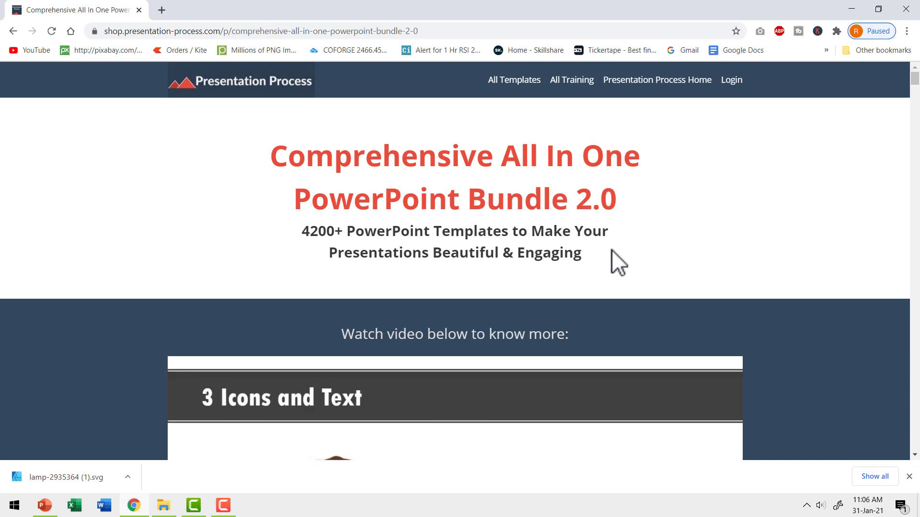
mouse_move(655, 296)
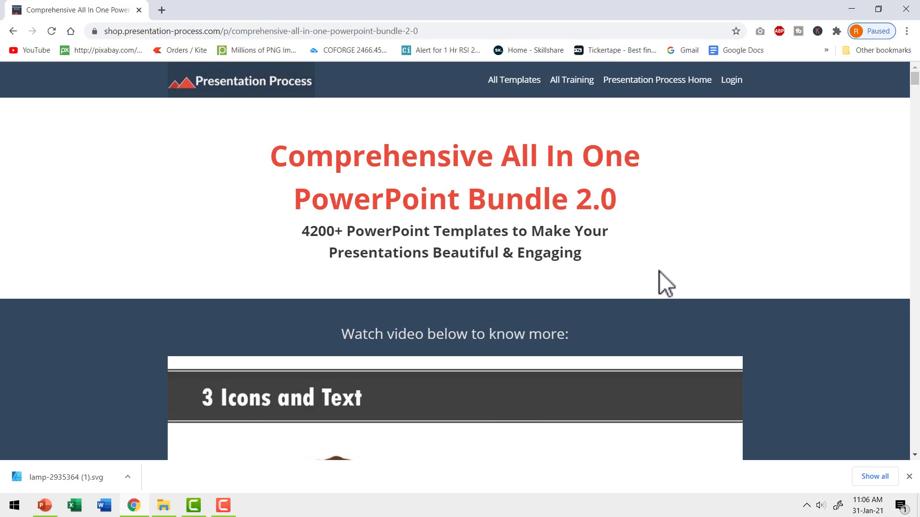
mouse_move(668, 291)
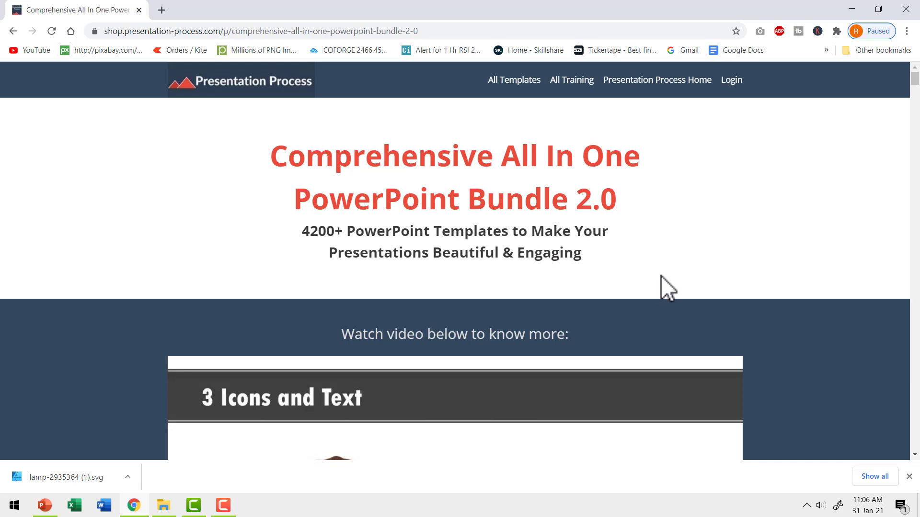
mouse_move(579, 276)
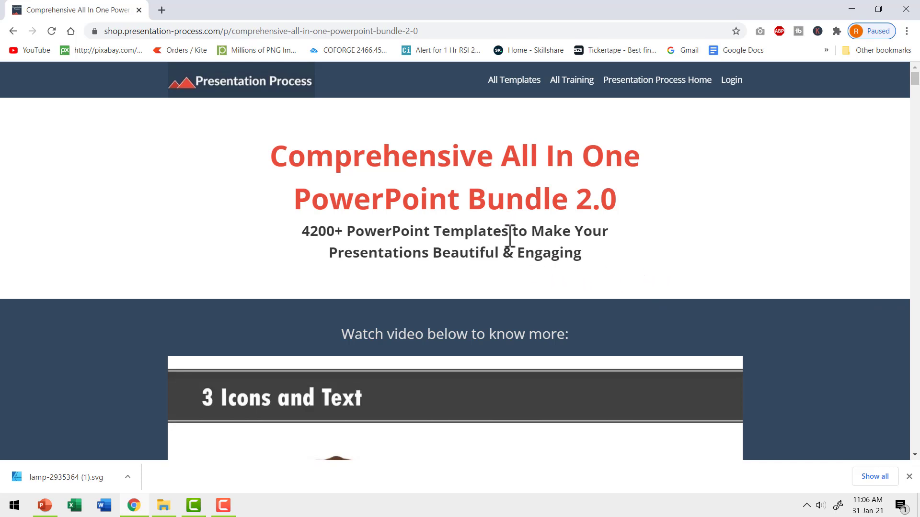
mouse_move(573, 230)
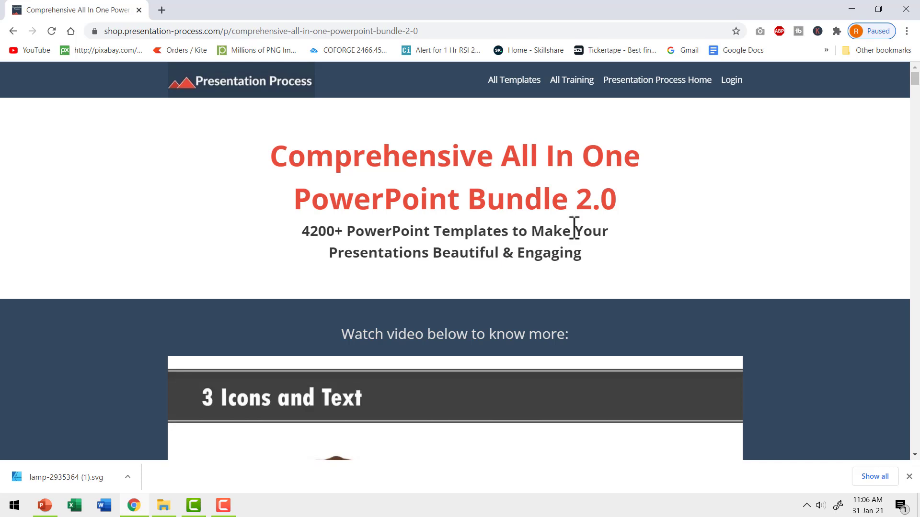
mouse_move(716, 287)
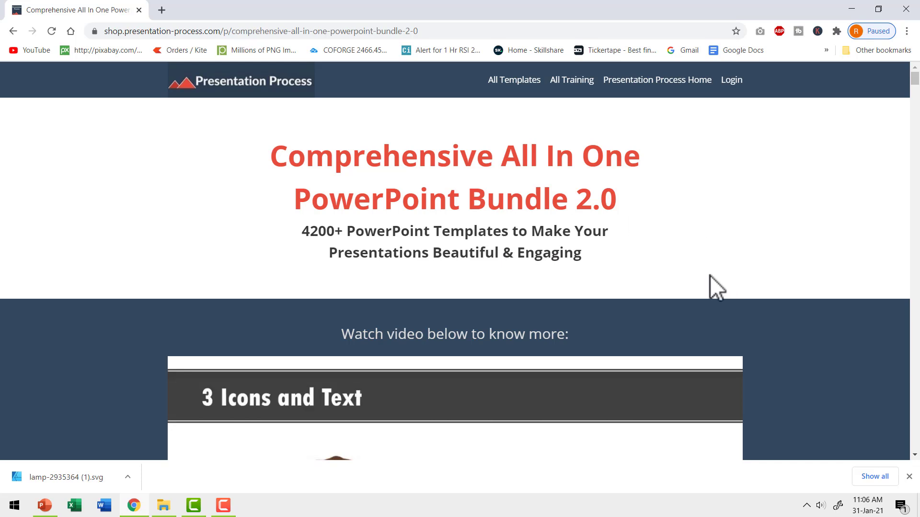
mouse_move(754, 259)
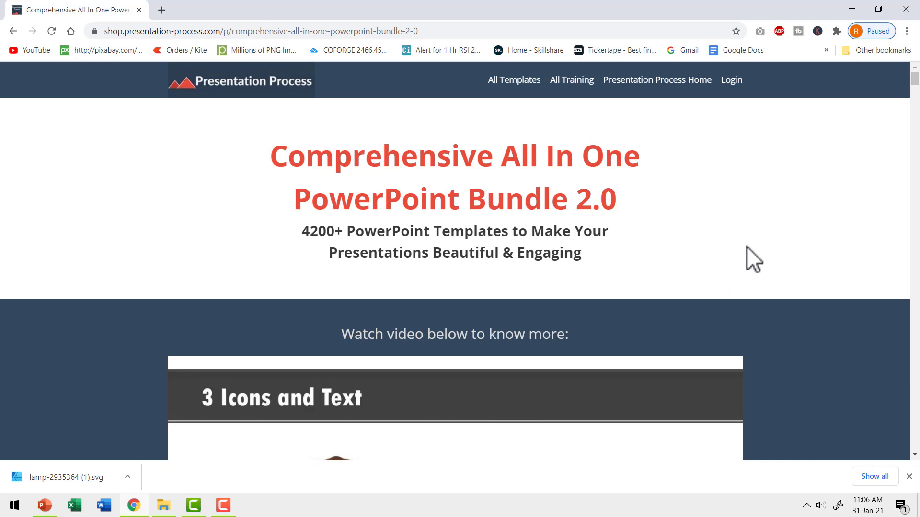
Scroll down the bundle product page in Chrome and back up.
scroll(down, 3)
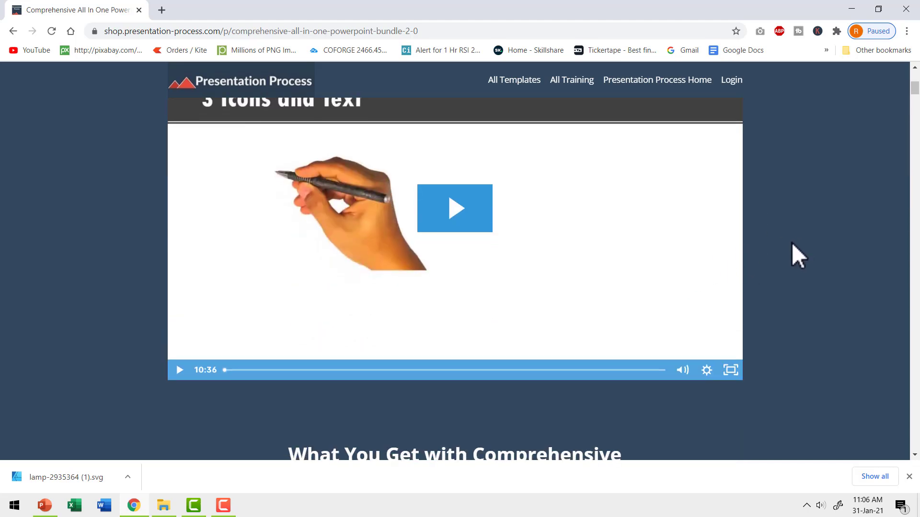
scroll(up, 3)
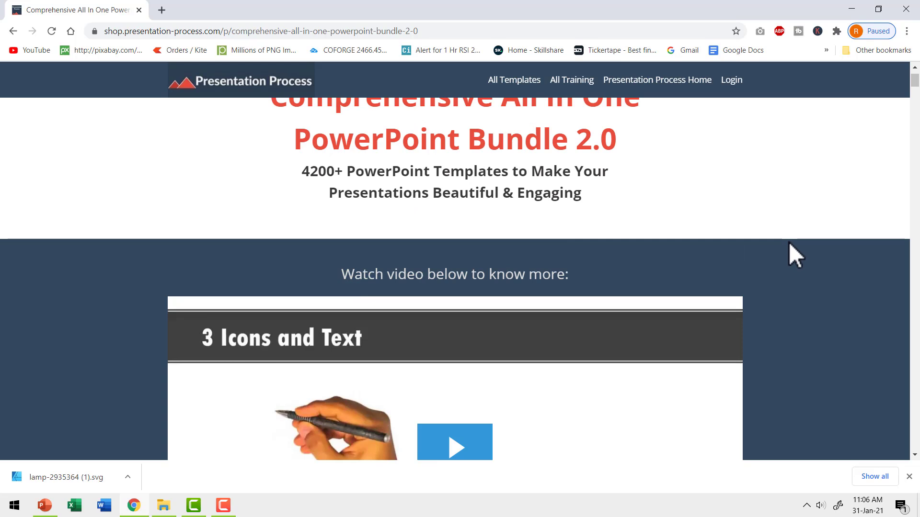